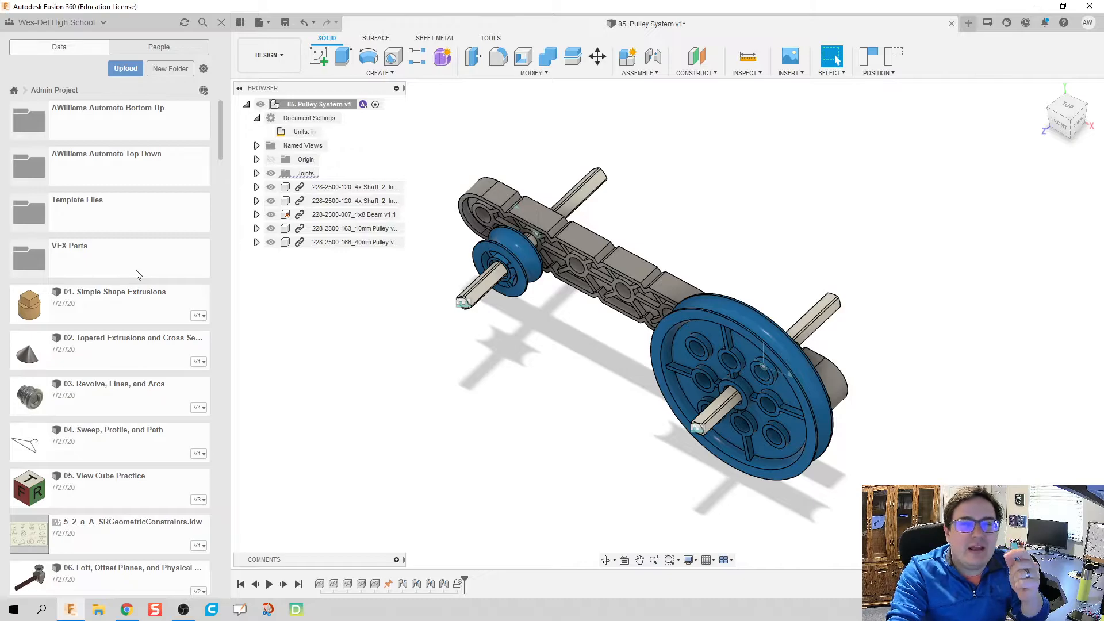
pyautogui.moveTo(511, 380)
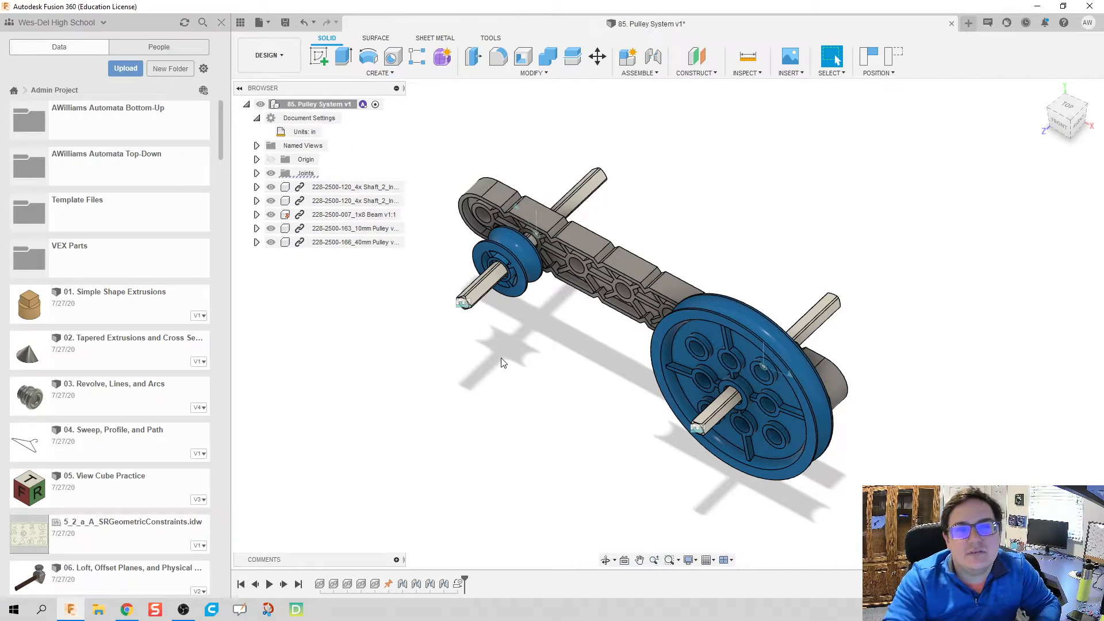
pyautogui.moveTo(169, 563)
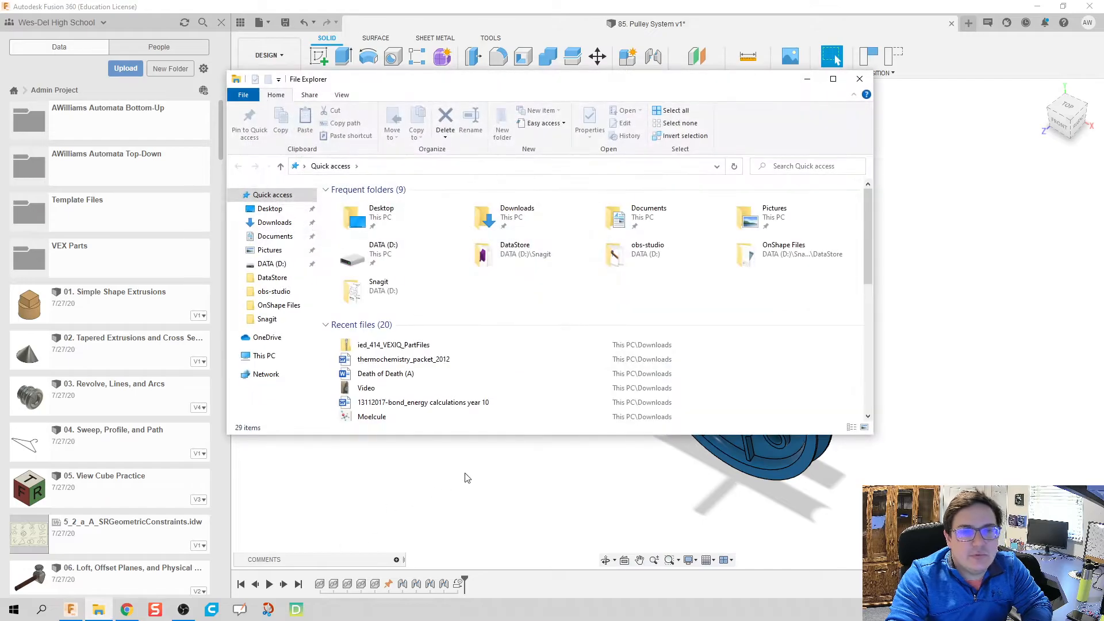
# Extract the ied_414_VEXIQ_PartFiles zip into Downloads and close the Explorer window
pyautogui.click(274, 222)
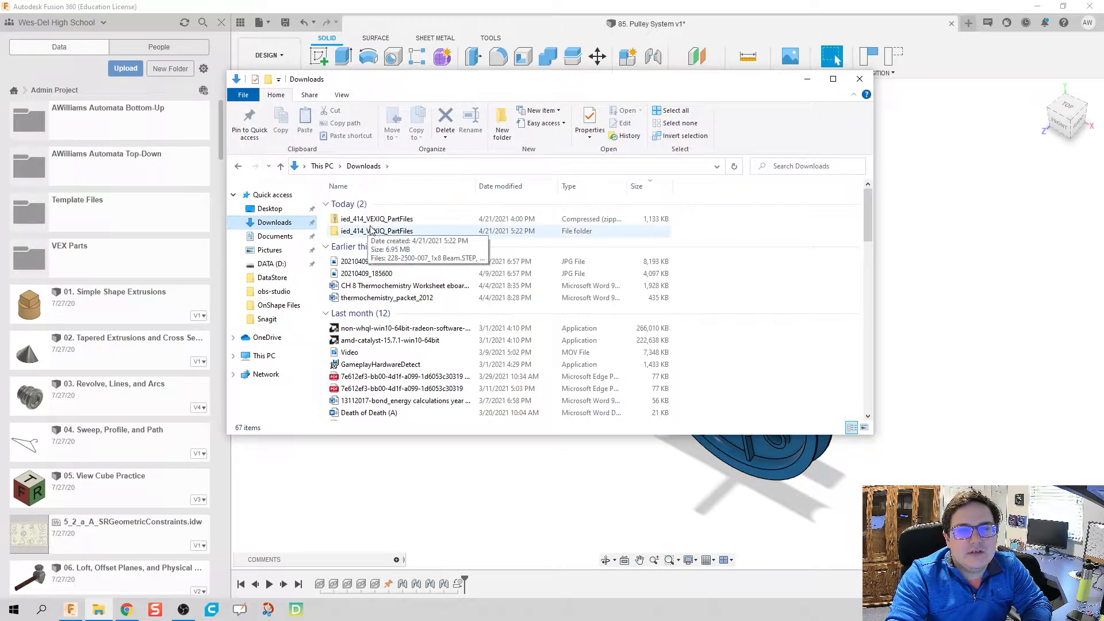
pyautogui.click(376, 219)
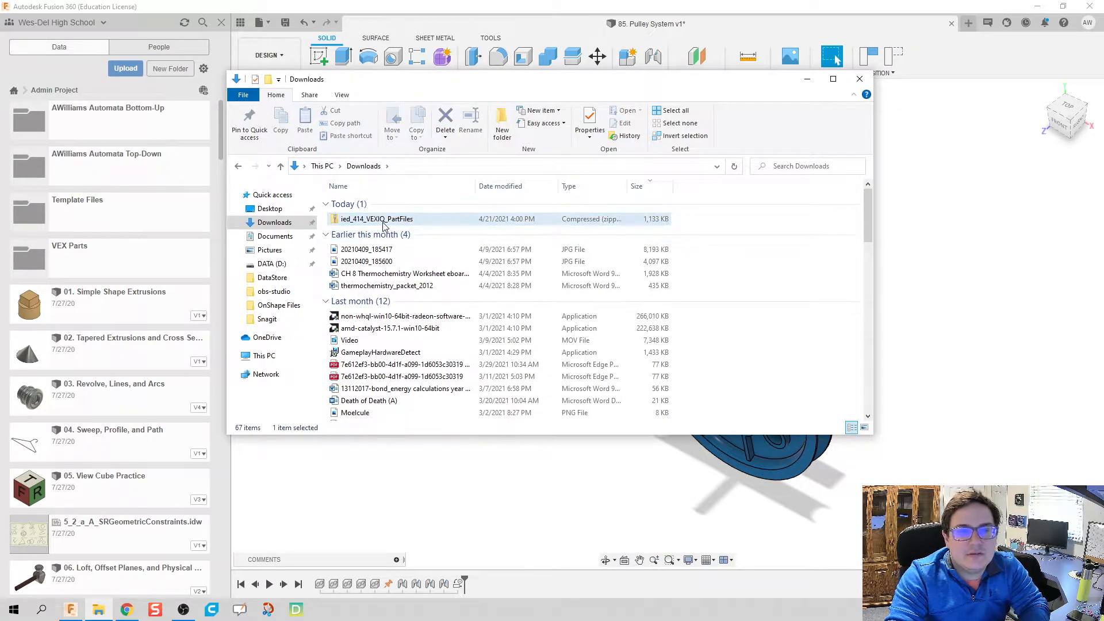
pyautogui.click(376, 219)
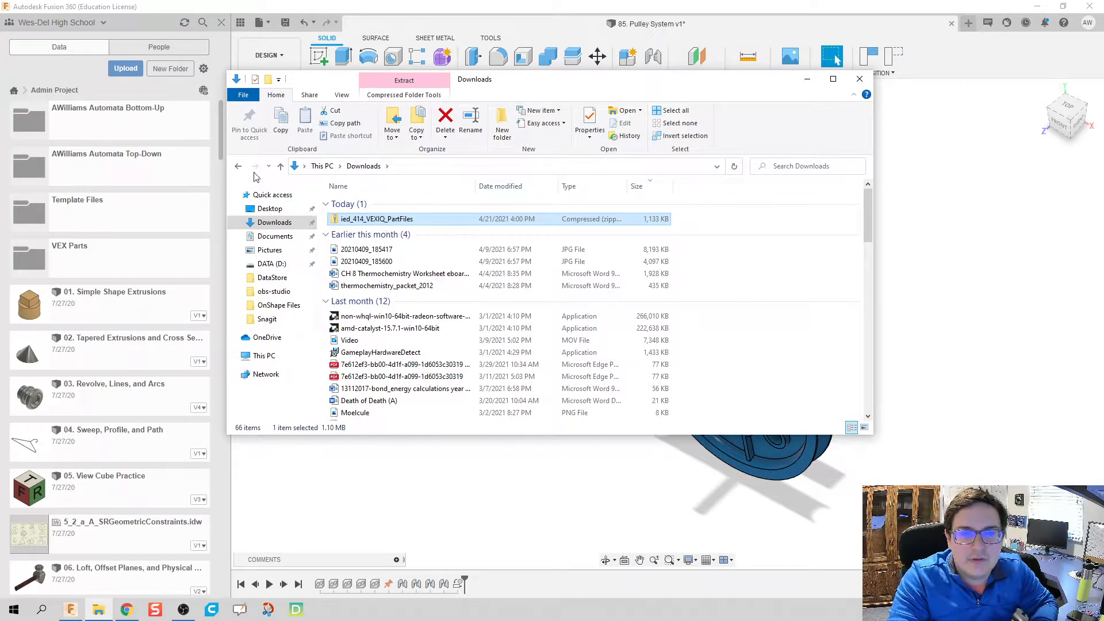
pyautogui.rightClick(375, 219)
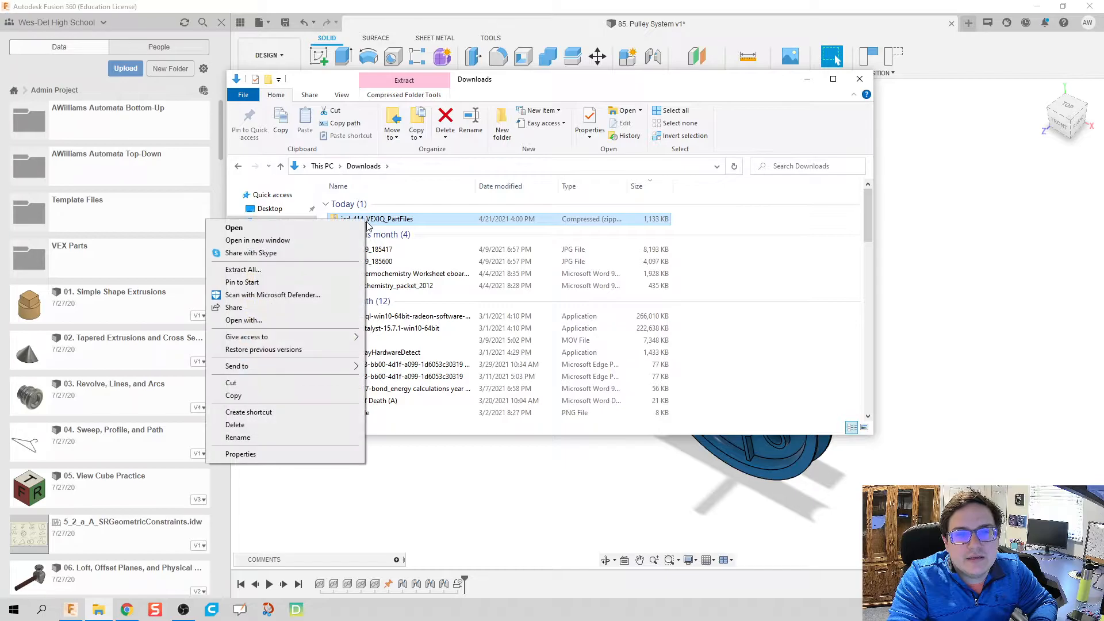
pyautogui.click(242, 270)
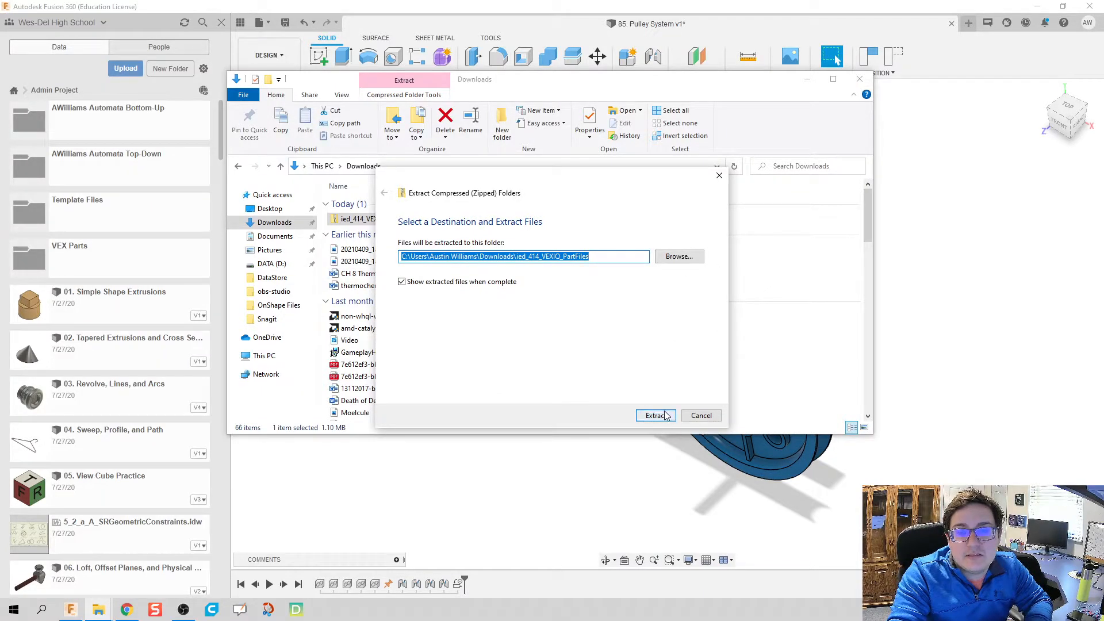
pyautogui.click(652, 415)
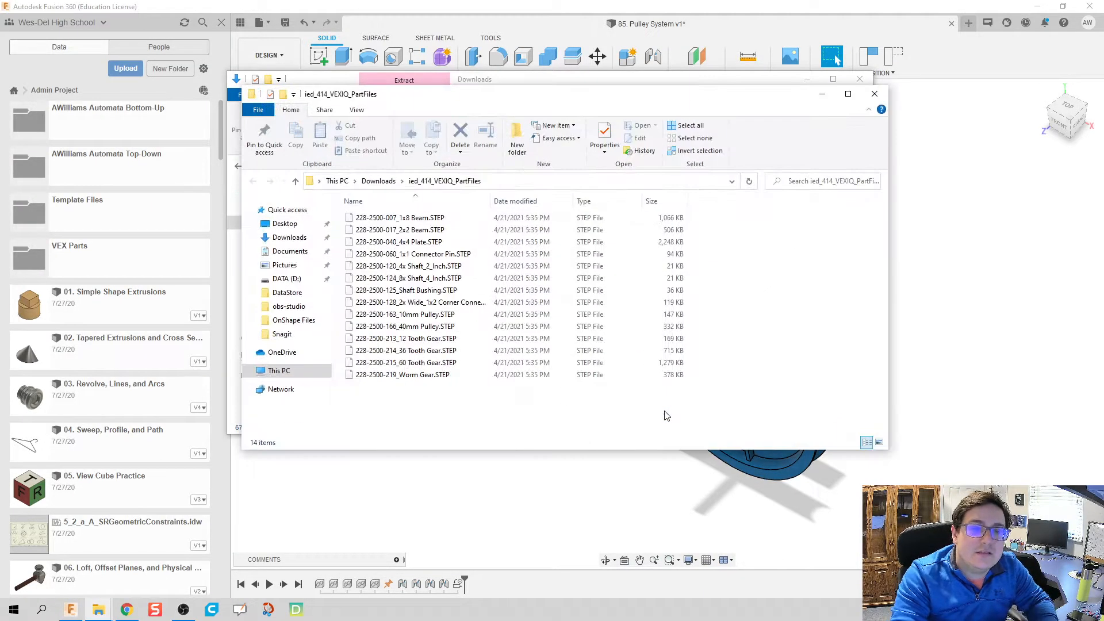
pyautogui.click(407, 265)
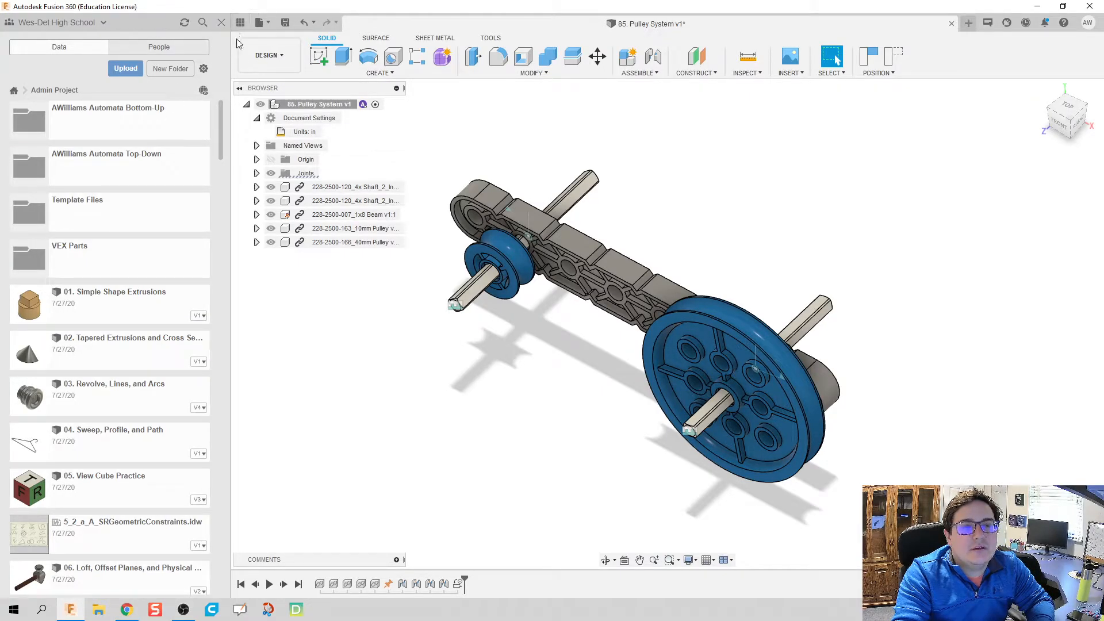
# Add all STEP files from the extracted ied_414_VEXIQ_PartFiles folder to the upload queue
pyautogui.click(125, 69)
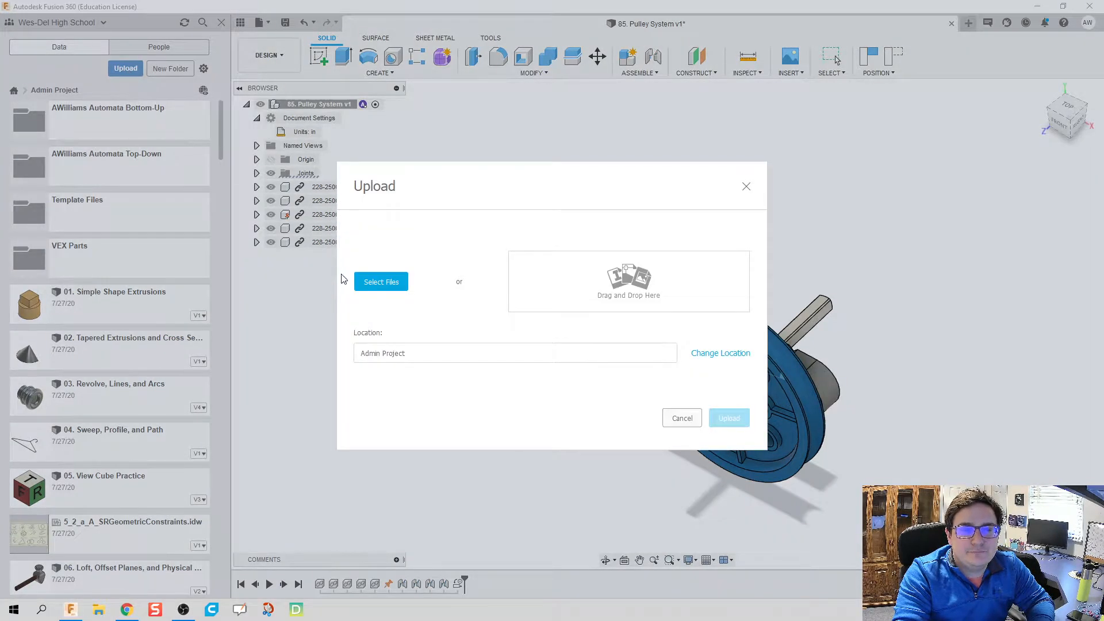
pyautogui.click(380, 281)
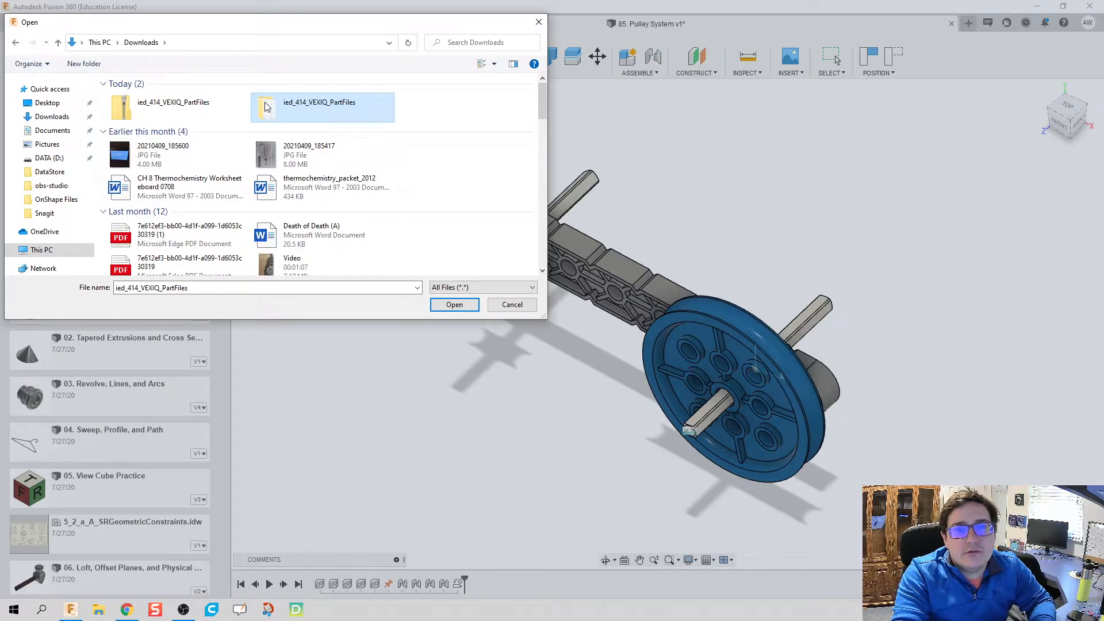
pyautogui.doubleClick(322, 106)
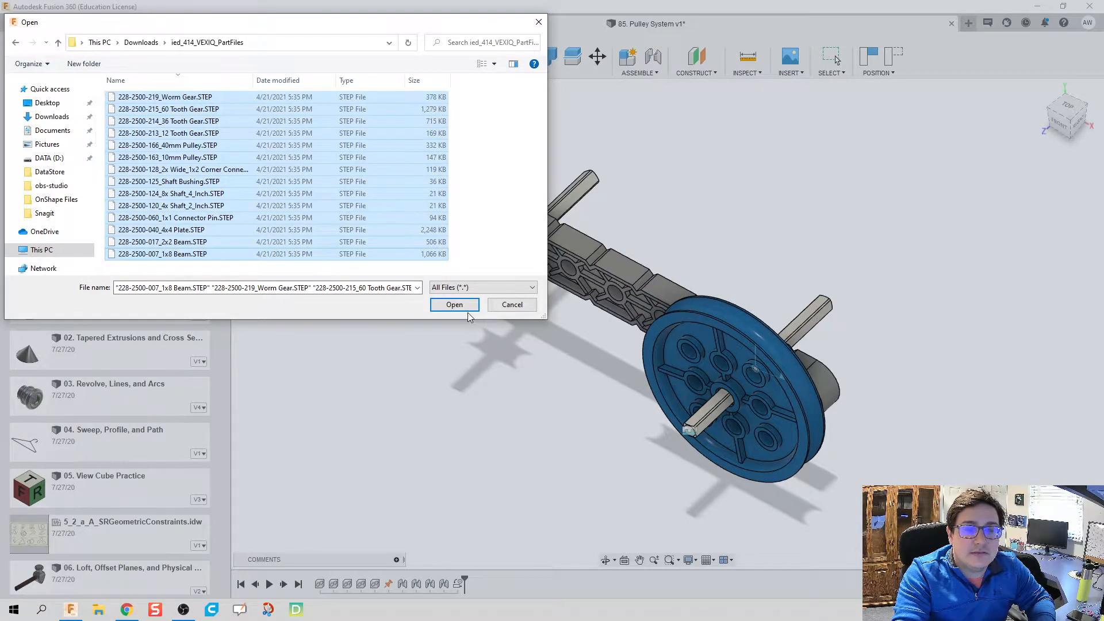
pyautogui.click(454, 304)
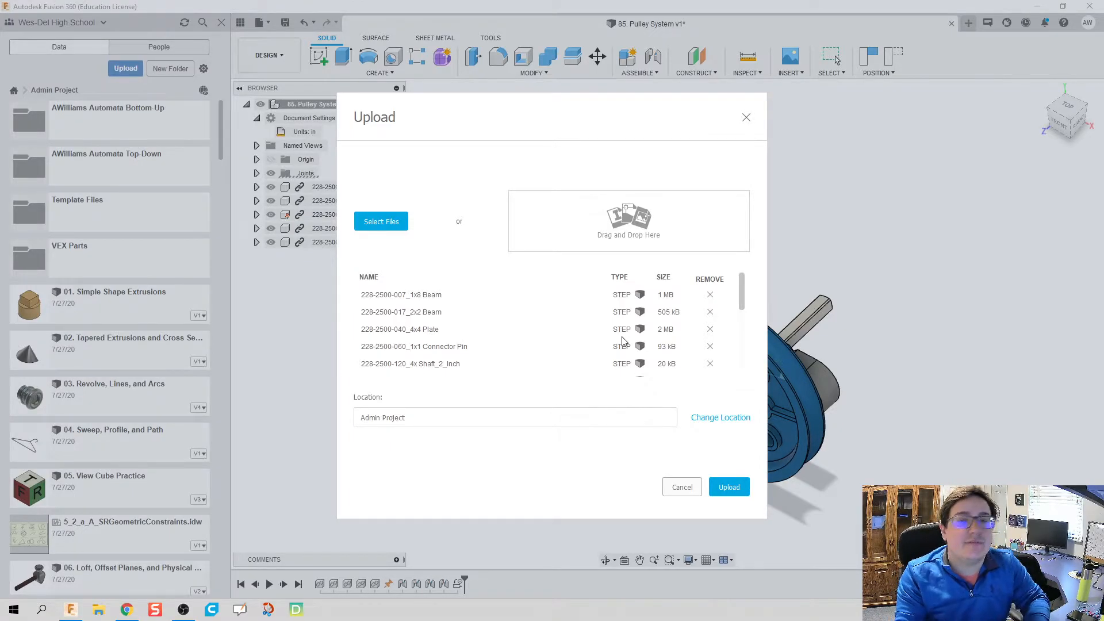
pyautogui.moveTo(1071, 342)
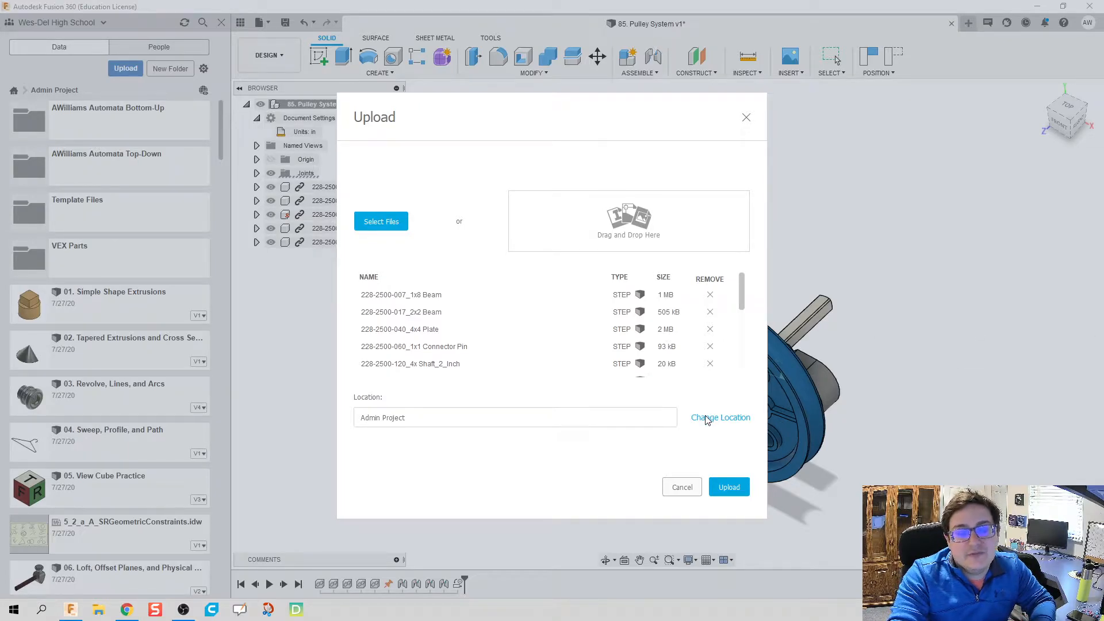
# Create a 'Vex Parts Video' folder in Admin Project as the upload destination
pyautogui.click(720, 417)
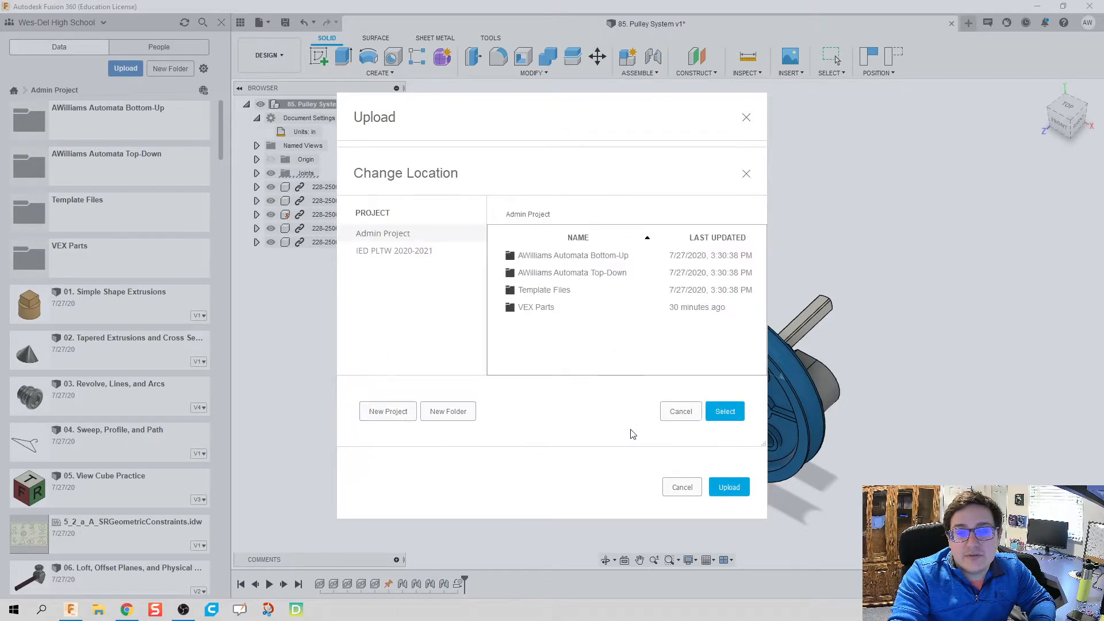
pyautogui.click(448, 411)
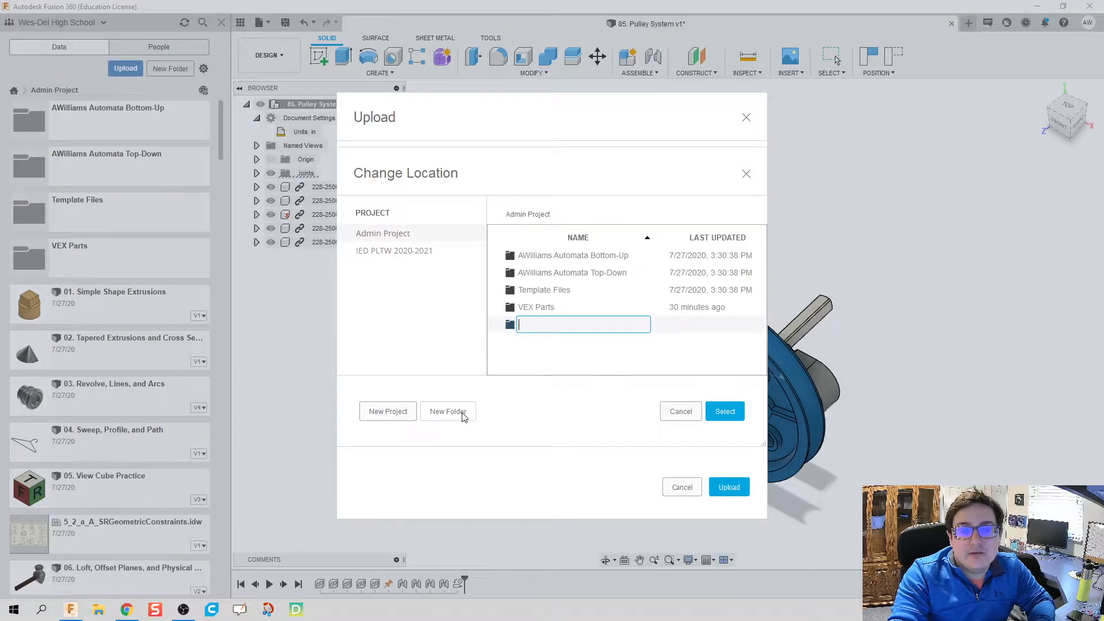
pyautogui.write('VEX PARTS VIDEO')
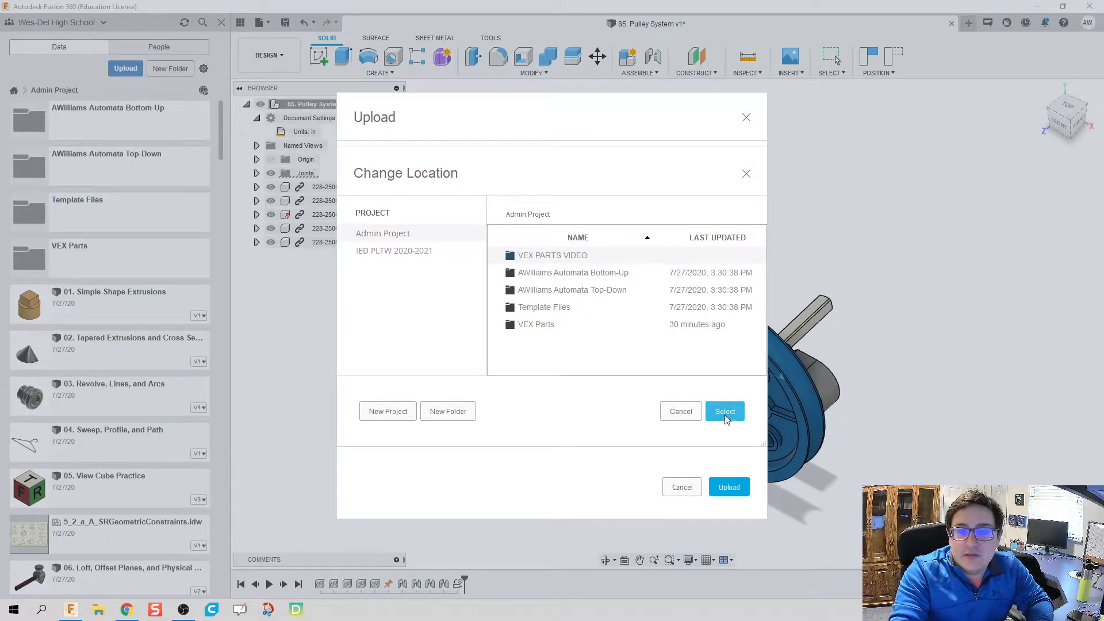
pyautogui.click(724, 411)
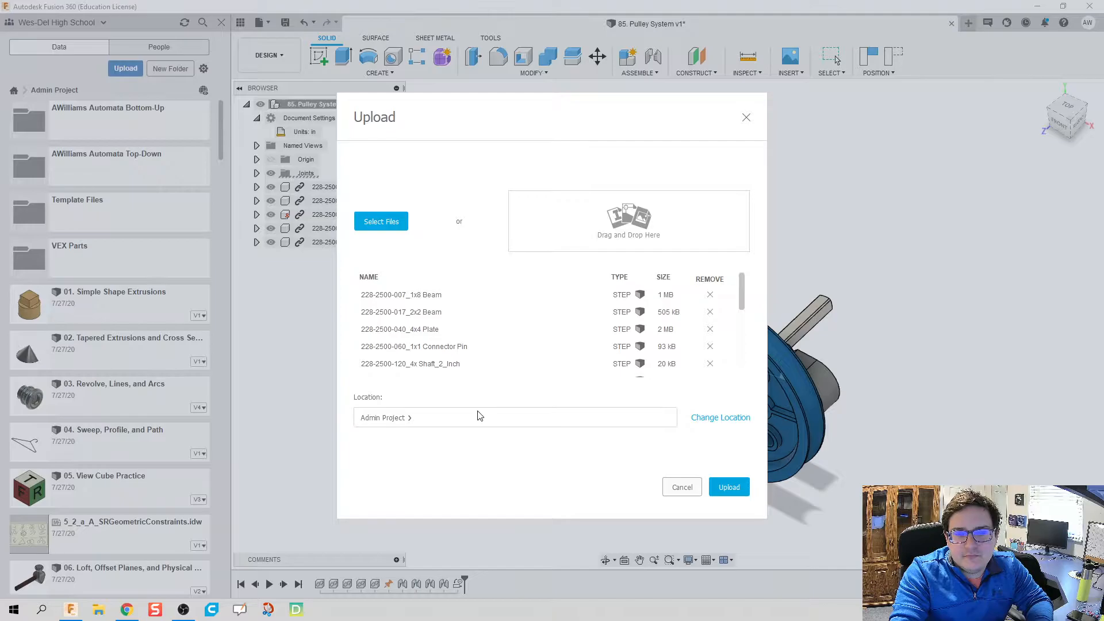
pyautogui.click(719, 417)
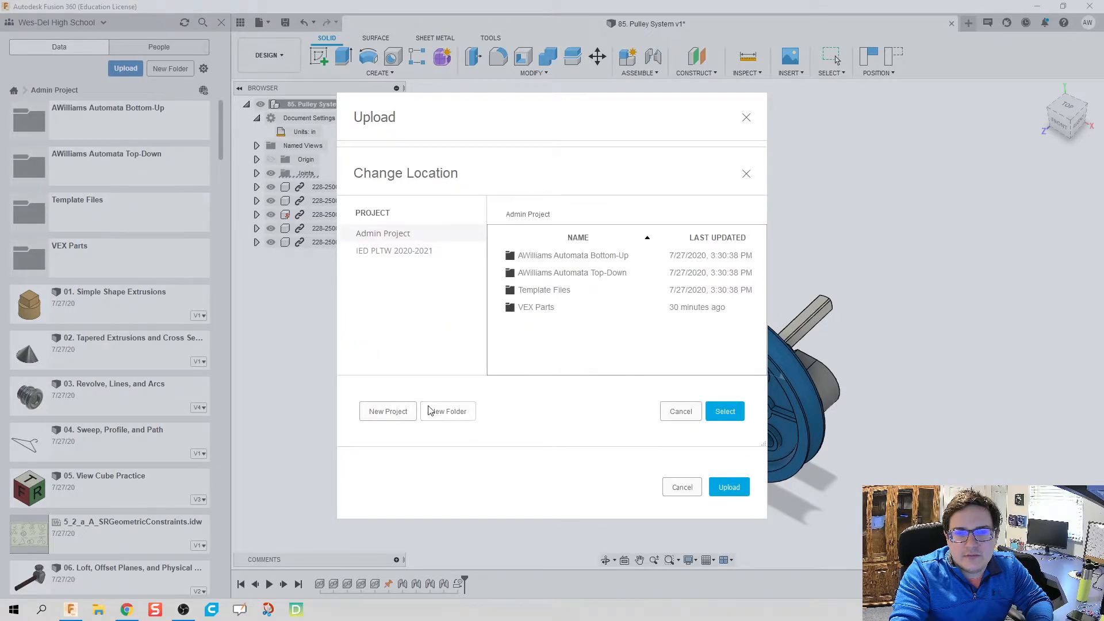
pyautogui.click(448, 411)
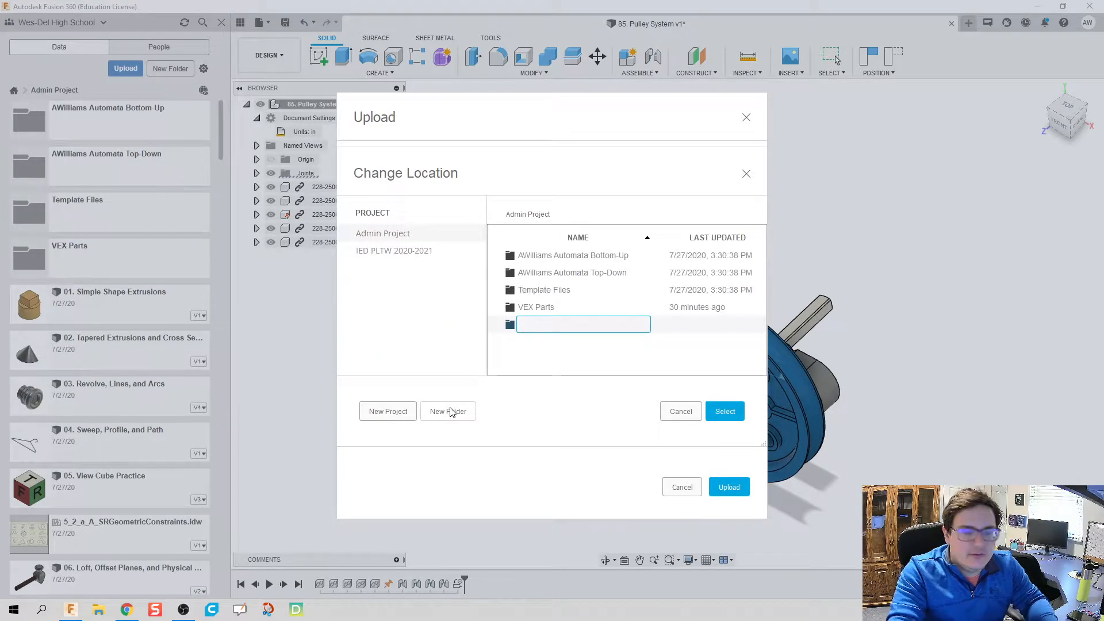
pyautogui.write('Vex')
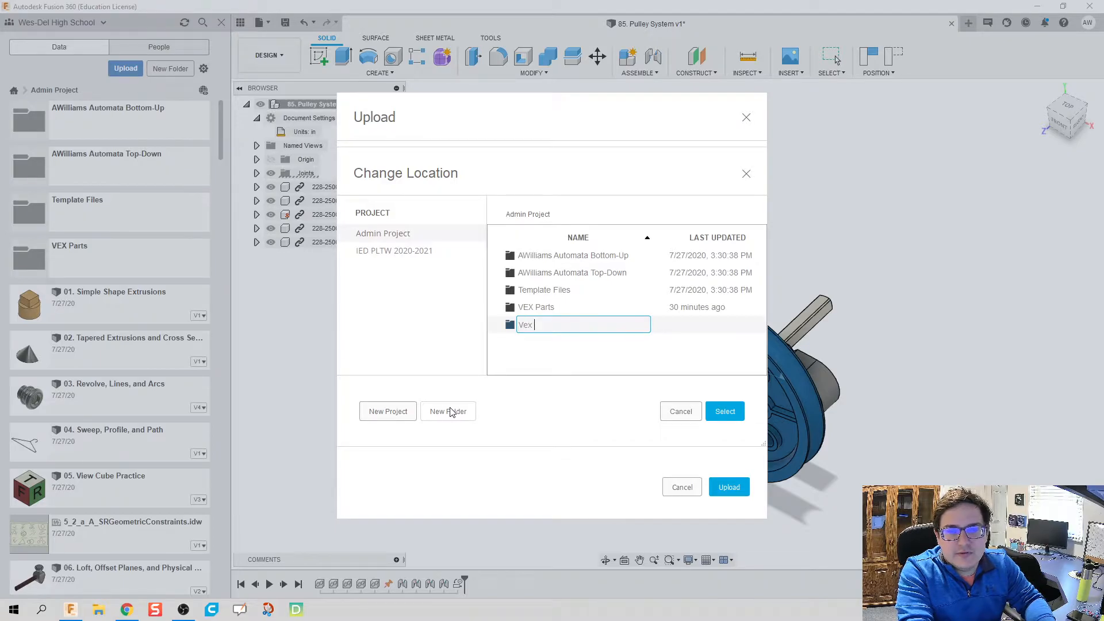
pyautogui.write('Parts Video')
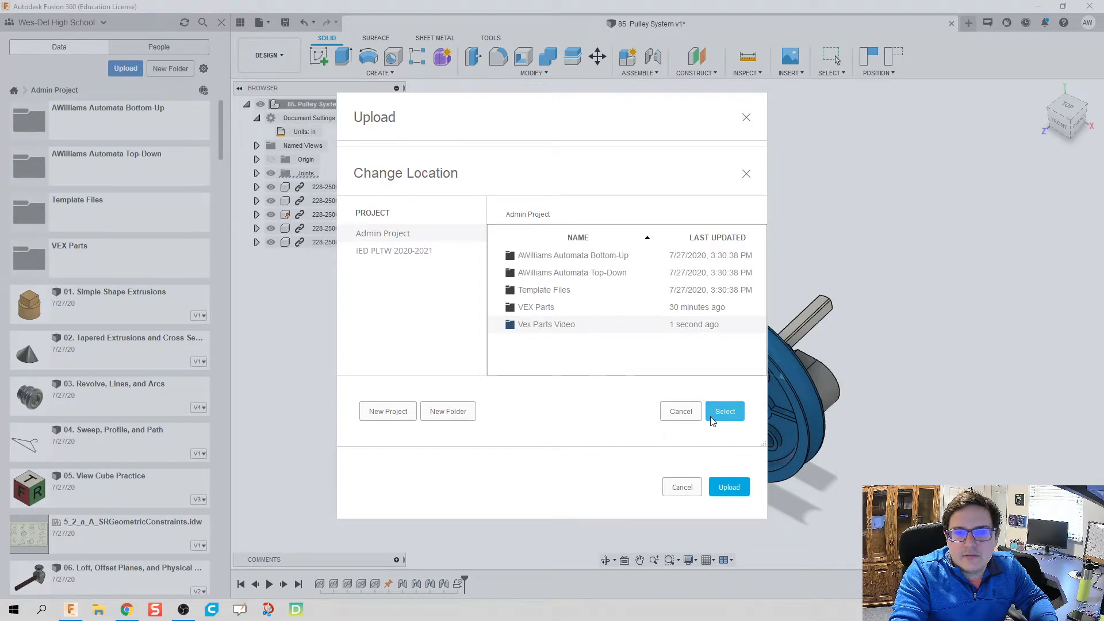
pyautogui.click(725, 411)
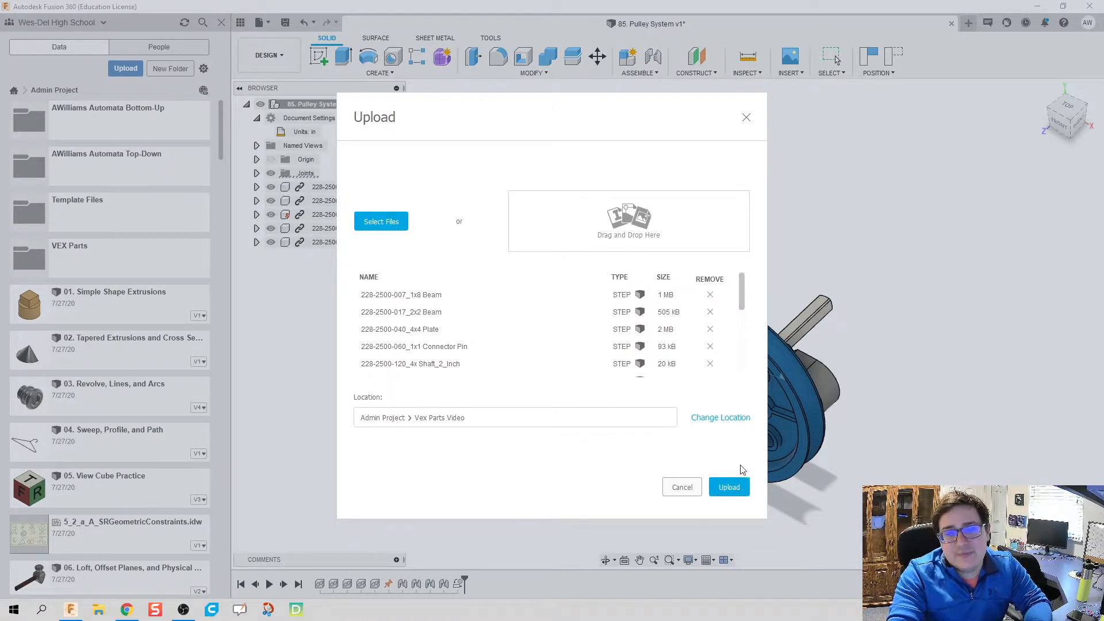
# Upload the queued VEX STEP files to Vex Parts Video and monitor job status
pyautogui.click(728, 486)
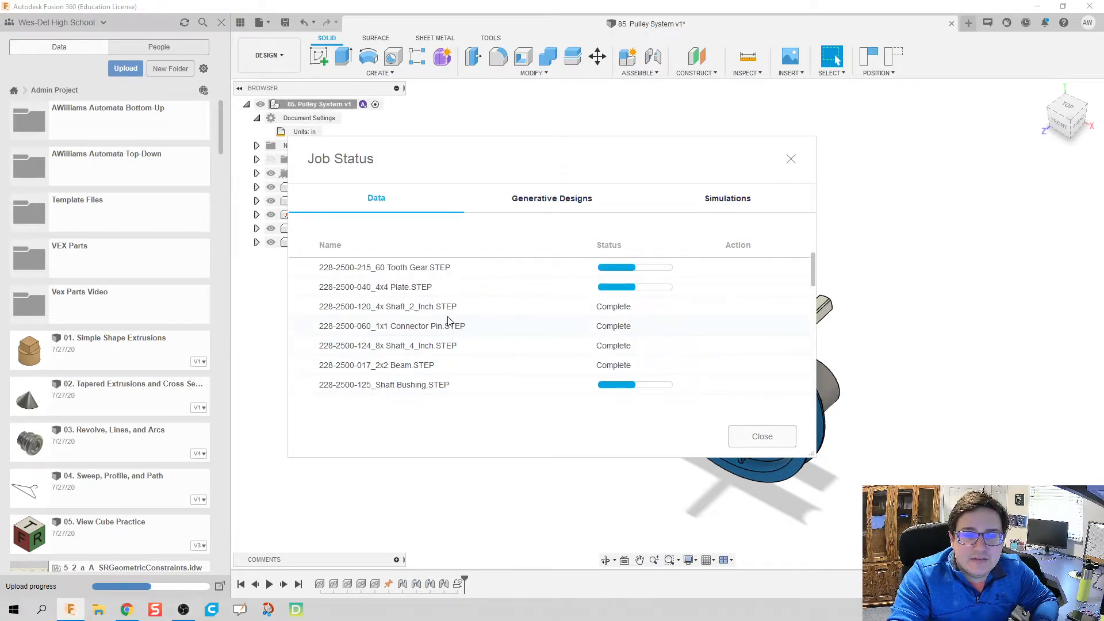
pyautogui.moveTo(448, 310)
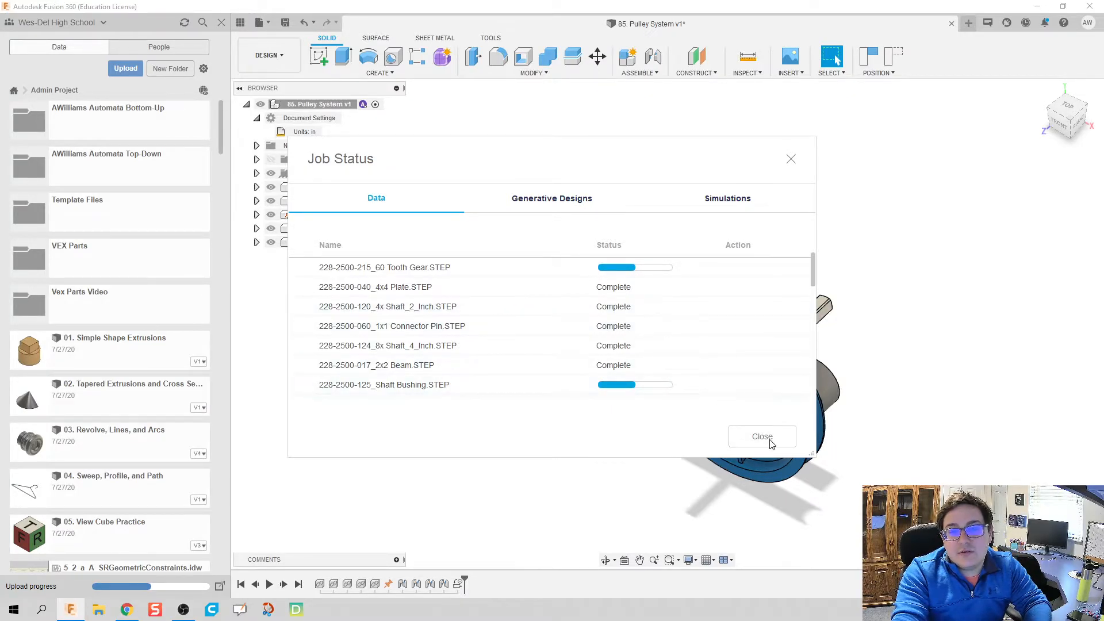
pyautogui.click(761, 435)
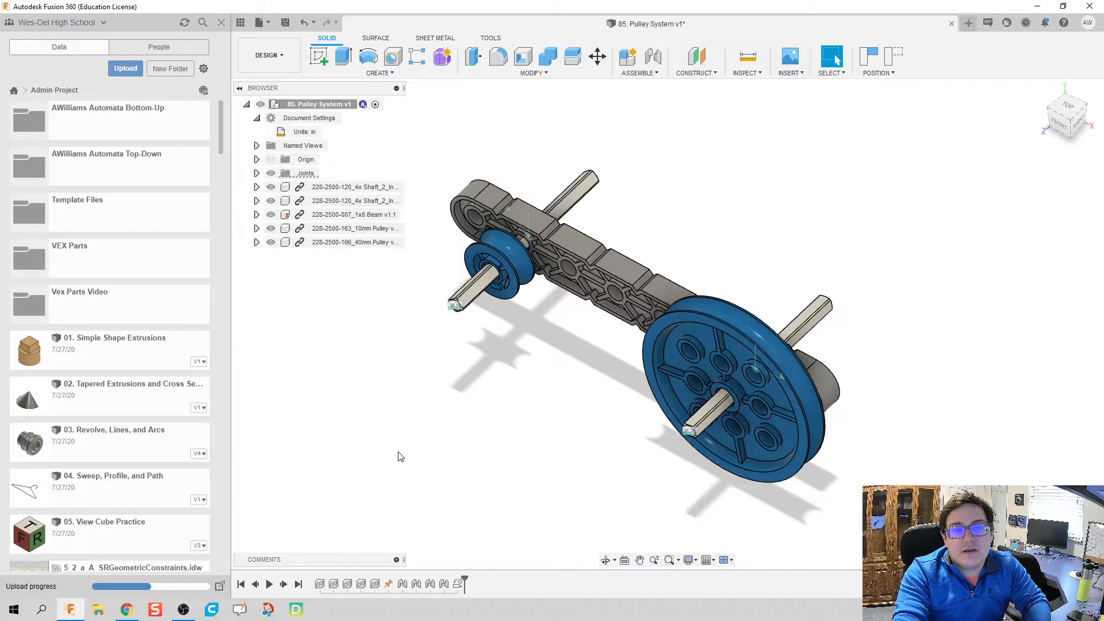
pyautogui.moveTo(90, 308)
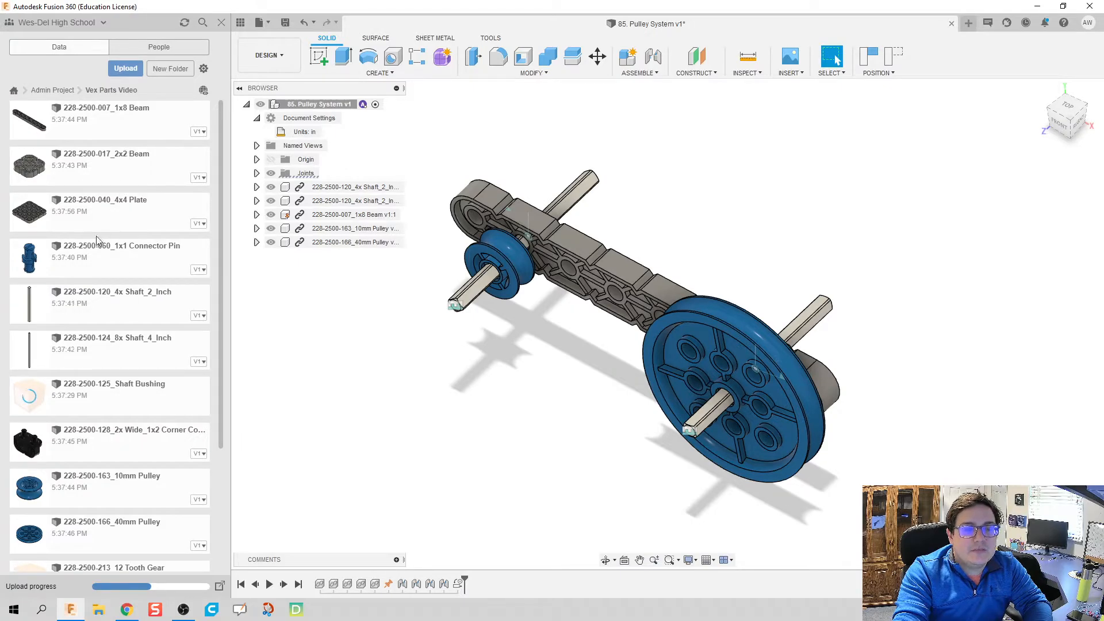
pyautogui.scroll(-3)
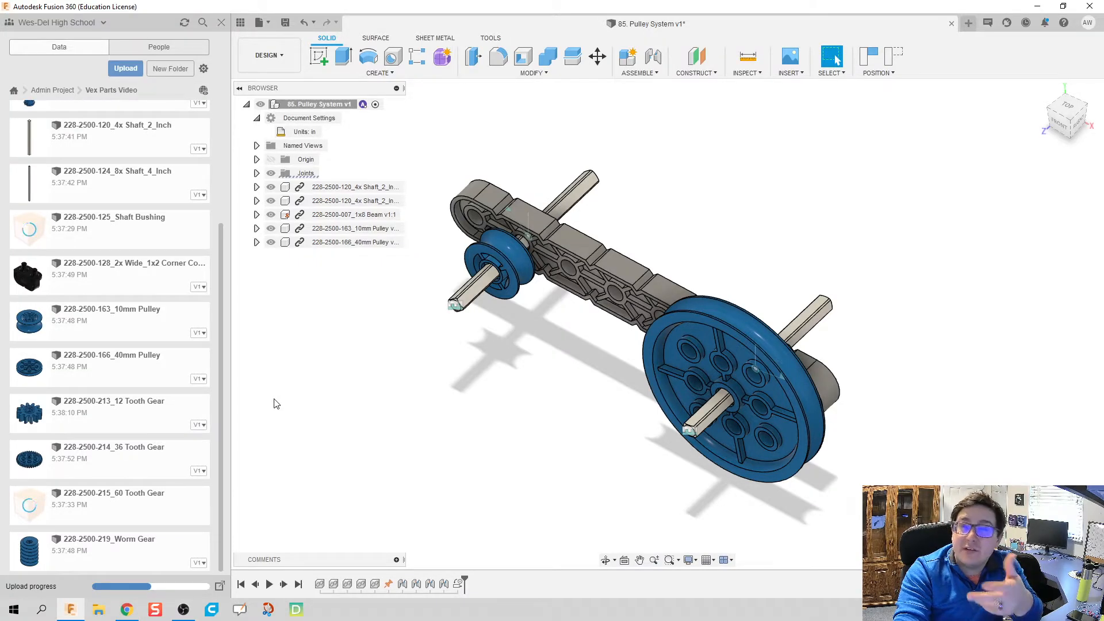
pyautogui.moveTo(962, 111)
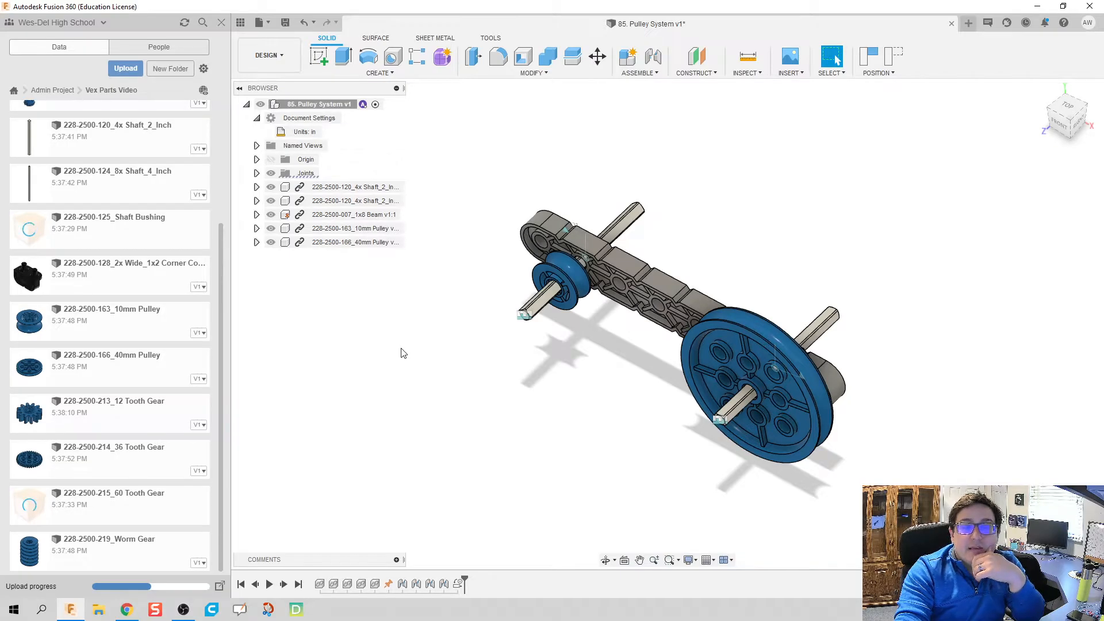
pyautogui.moveTo(200, 345)
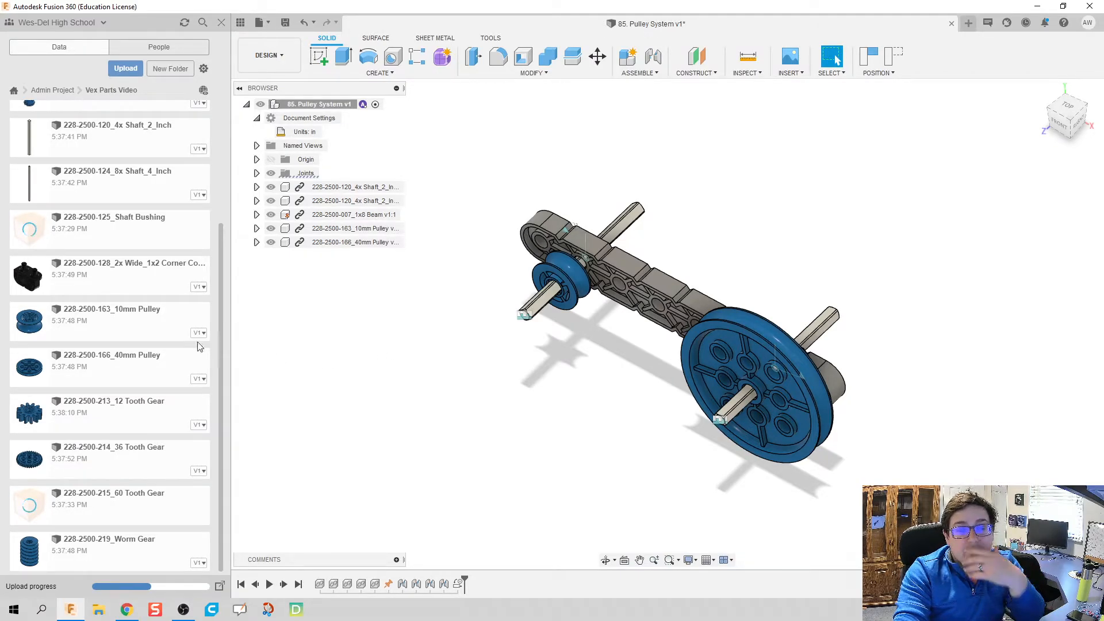
pyautogui.moveTo(182, 320)
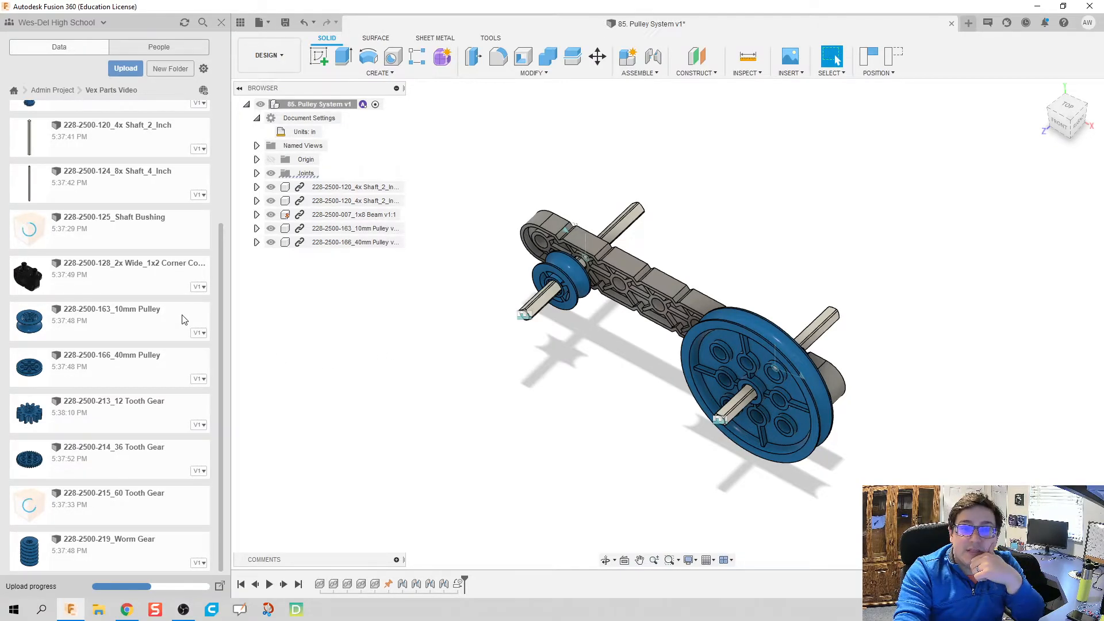
pyautogui.moveTo(163, 337)
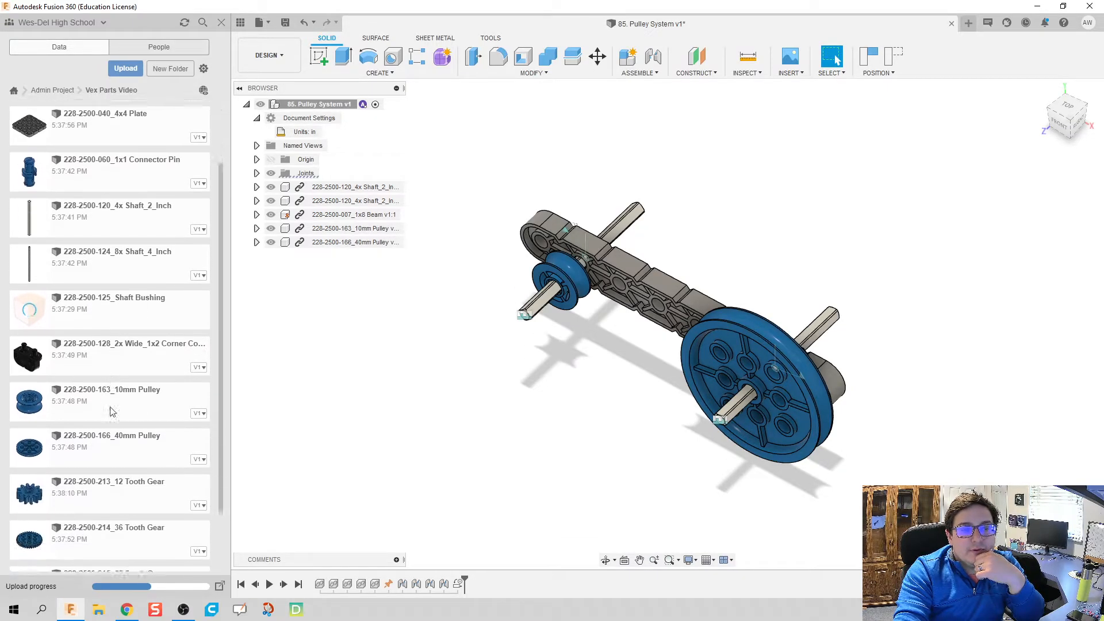
pyautogui.scroll(-3)
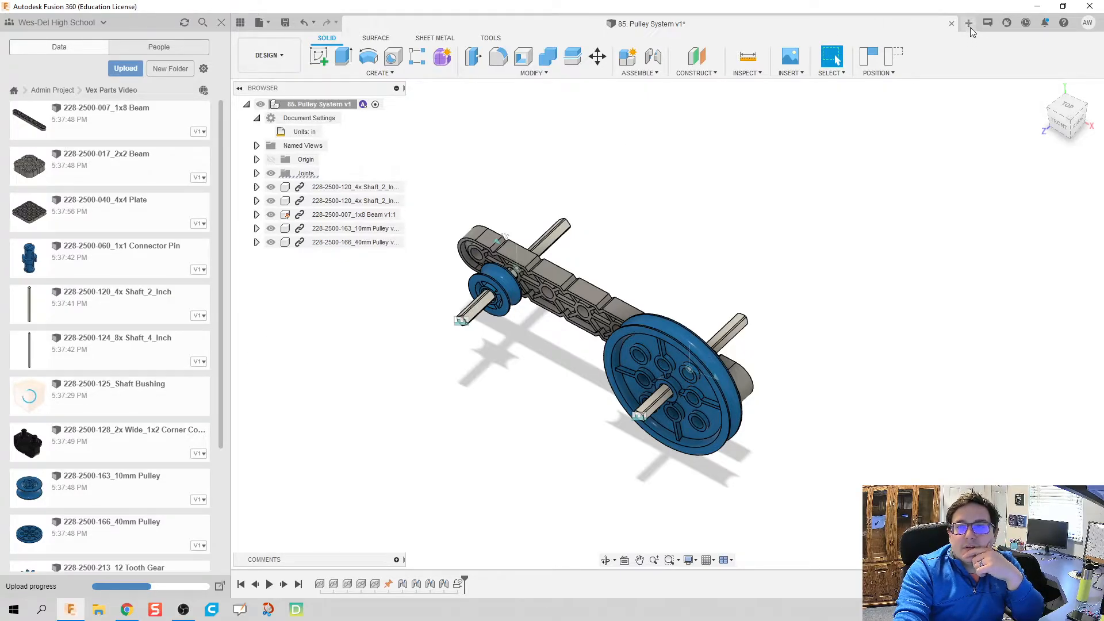
# Create a new design and save it as '85. Pulley System V2'
pyautogui.click(968, 23)
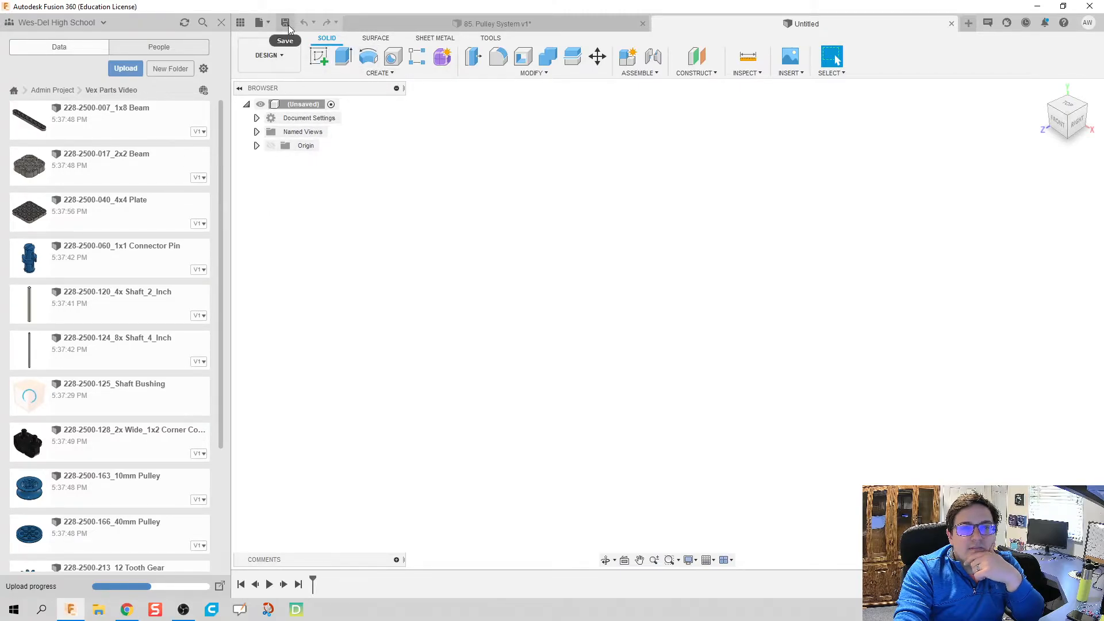
pyautogui.click(285, 22)
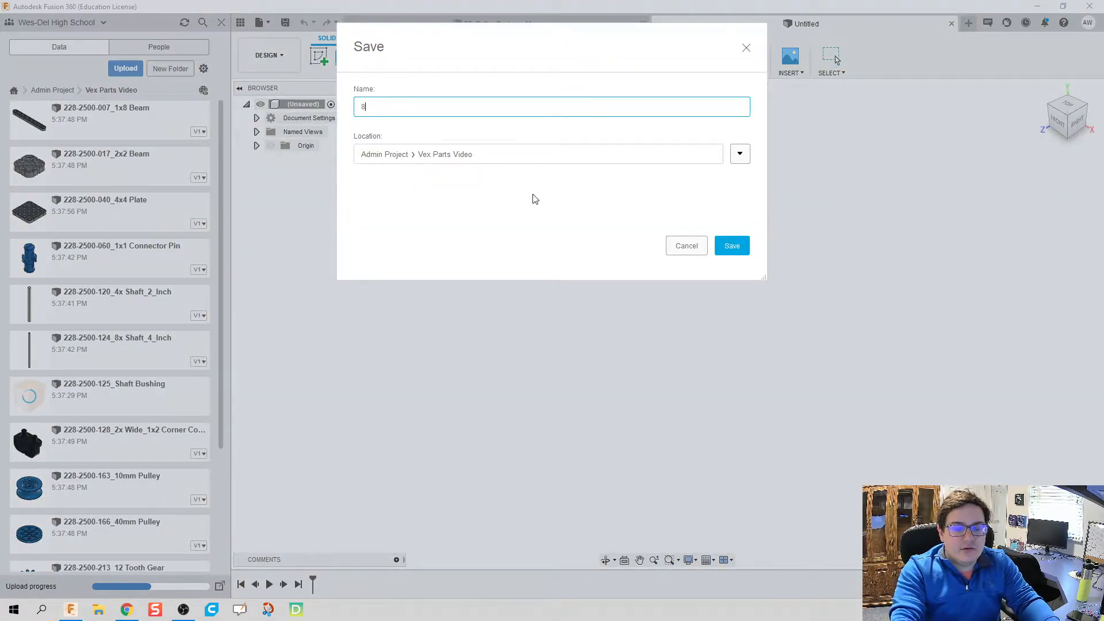
pyautogui.write('5. Pulley System V')
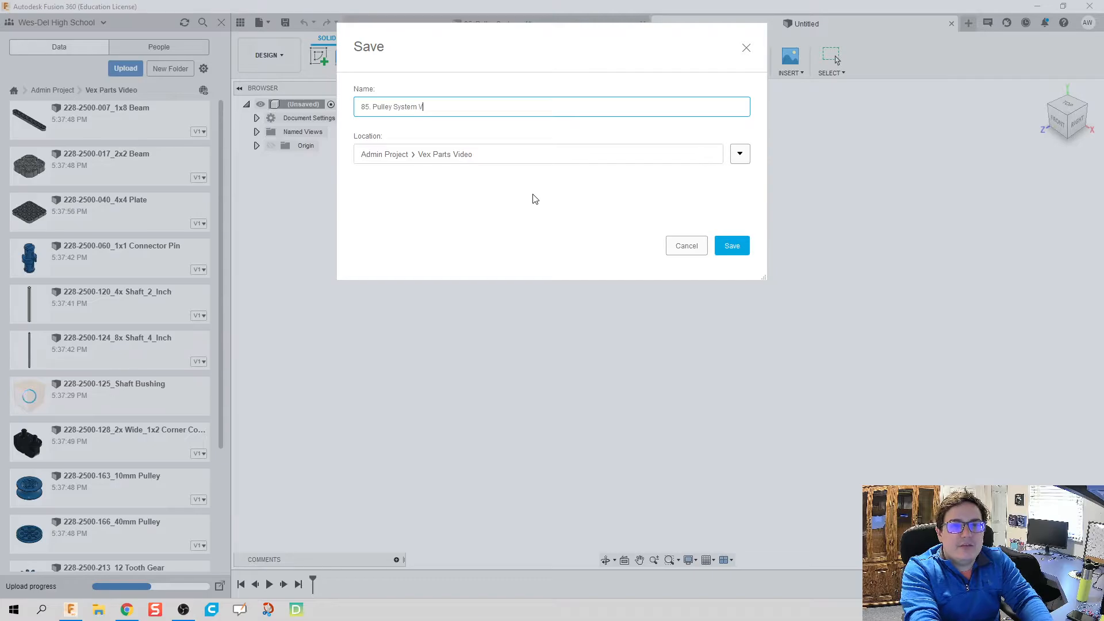
pyautogui.click(730, 245)
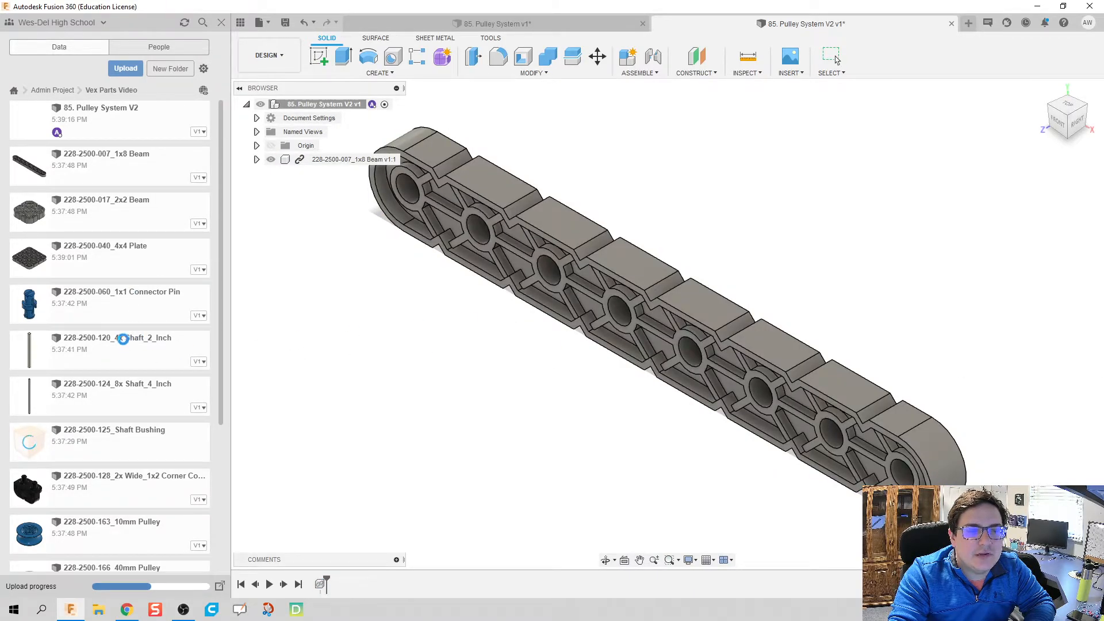
# Insert two 2-inch shafts, the 10mm and 40mm pulleys, and spread them around the beam
pyautogui.click(597, 56)
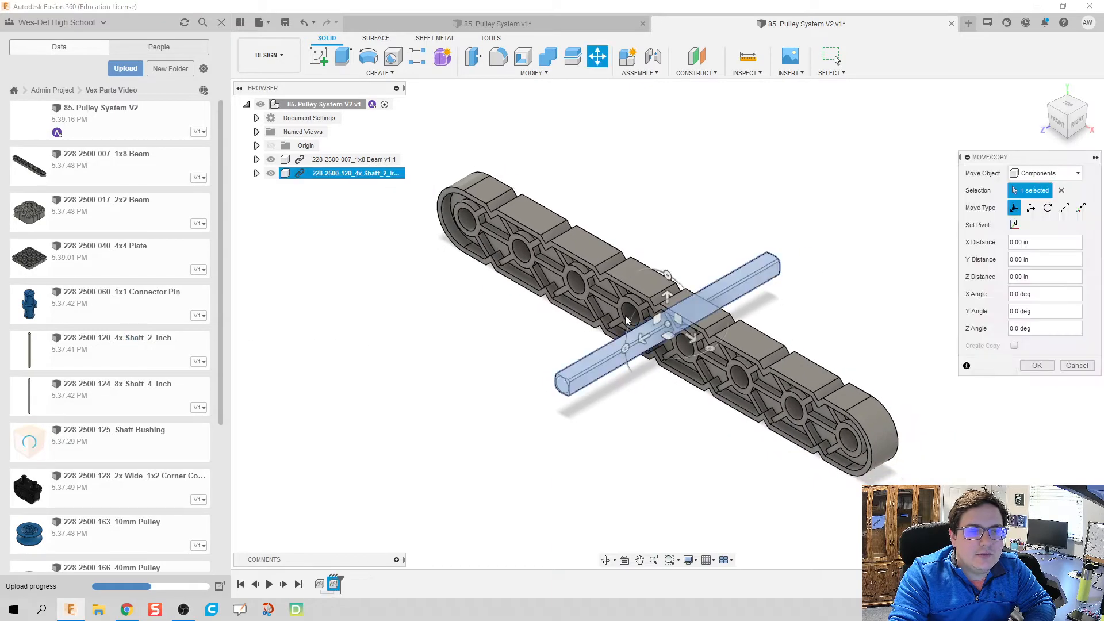
pyautogui.click(1035, 364)
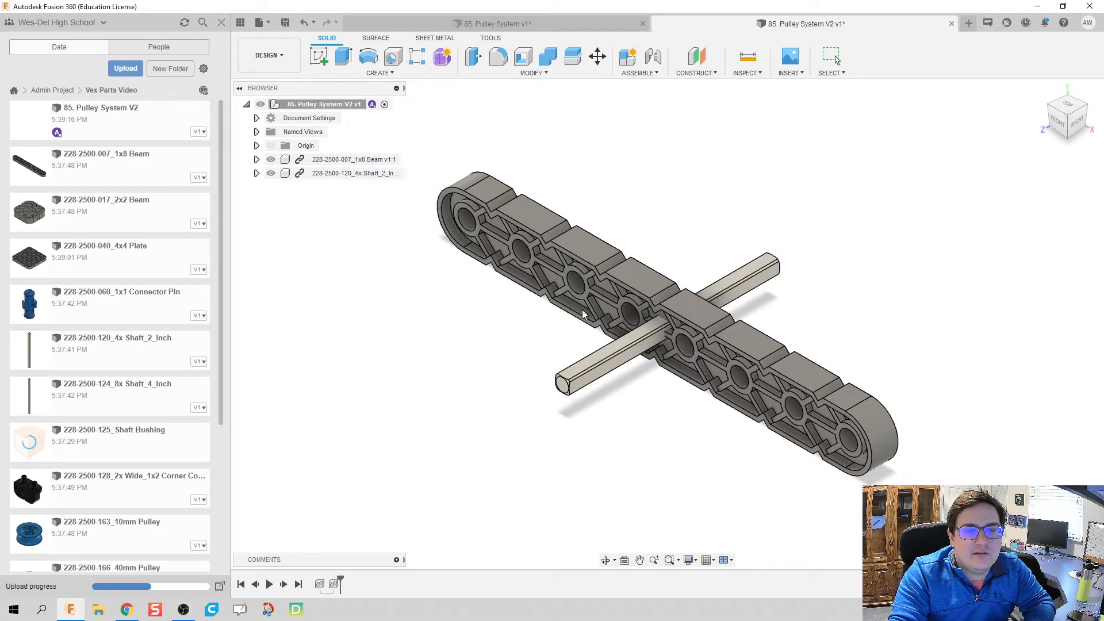
pyautogui.click(596, 56)
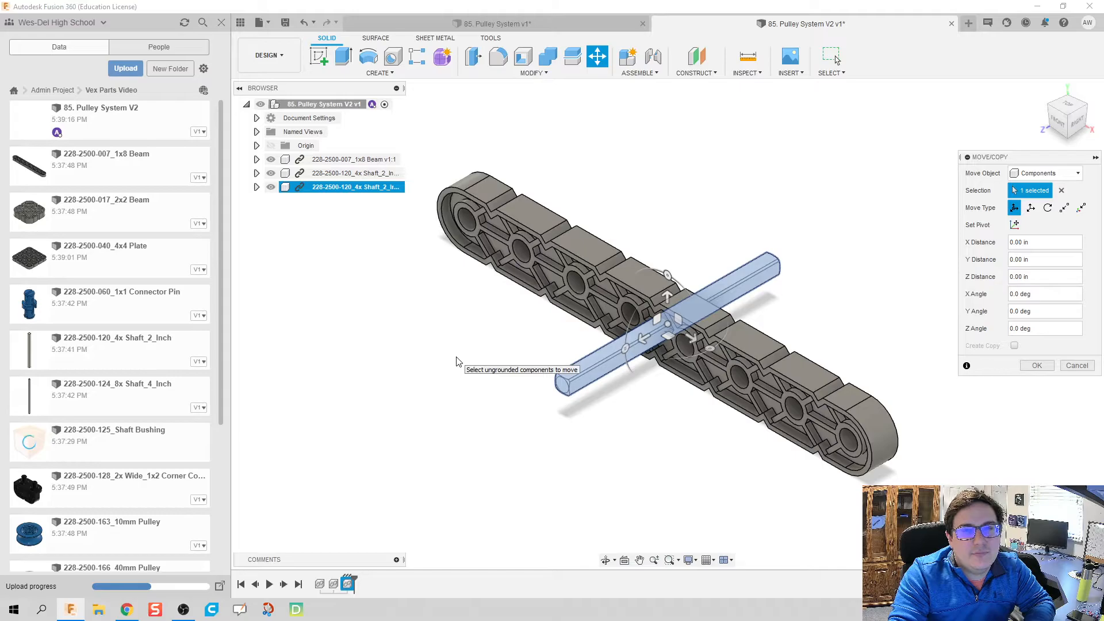
pyautogui.moveTo(449, 332)
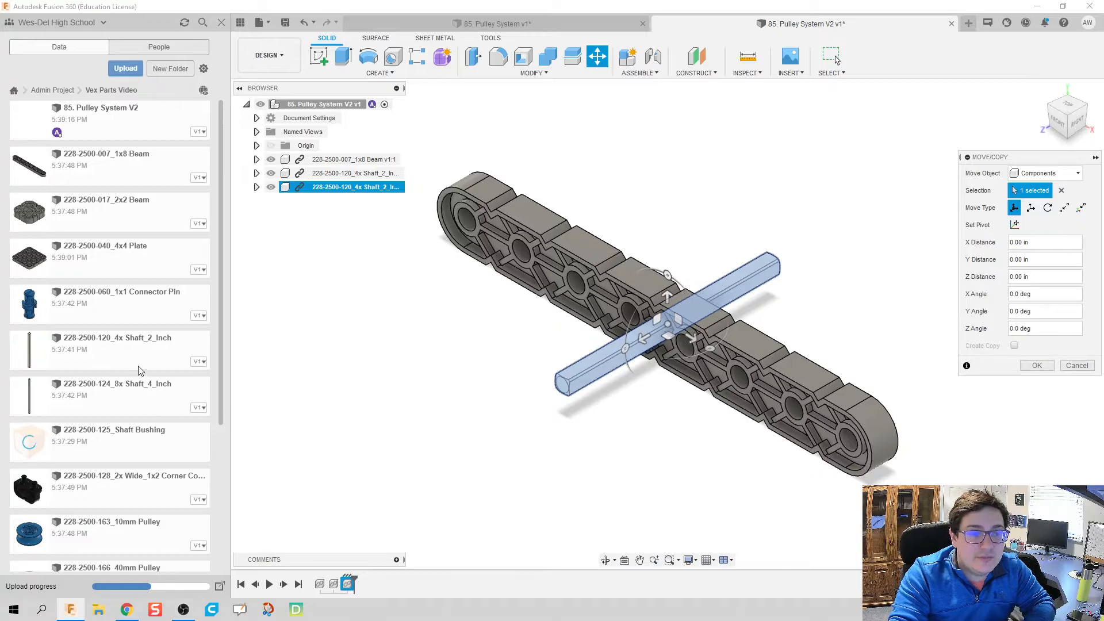
pyautogui.moveTo(148, 530)
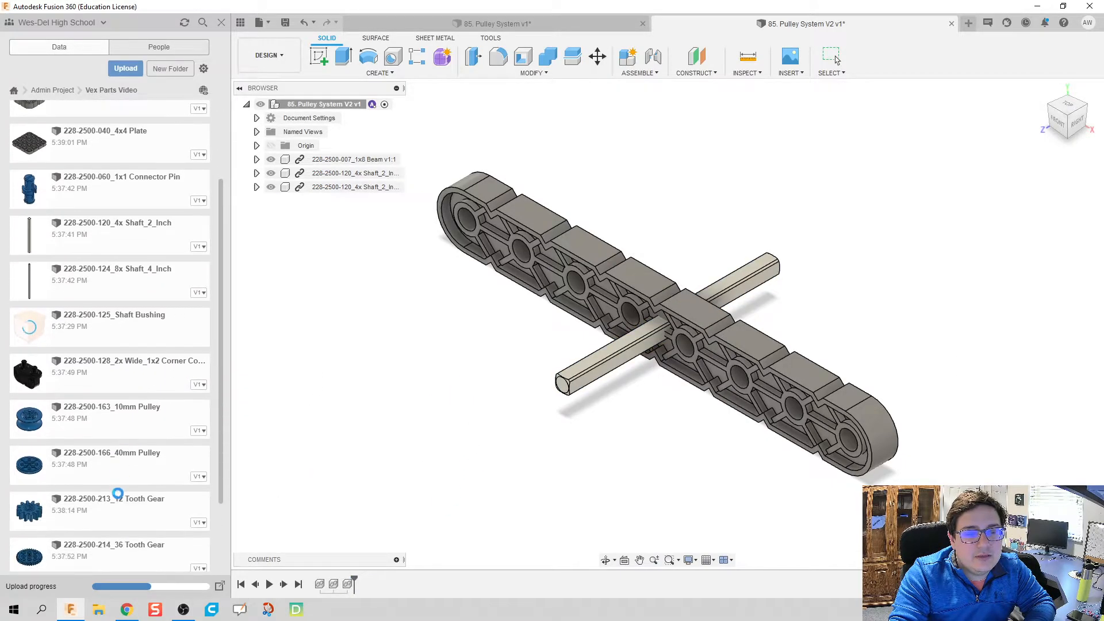
pyautogui.click(596, 56)
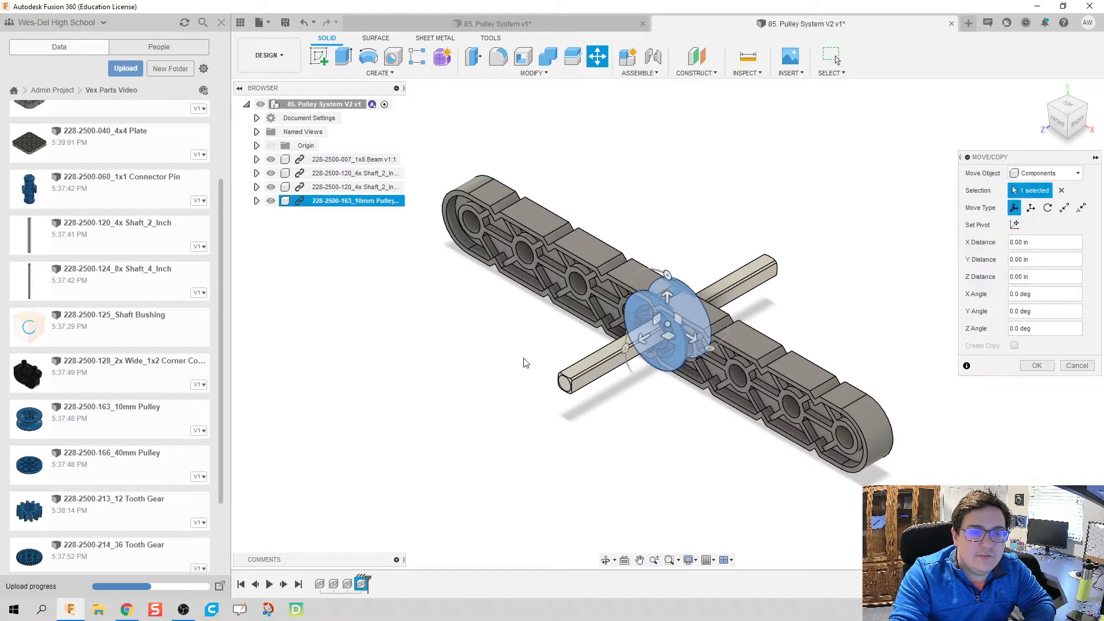
pyautogui.click(1034, 364)
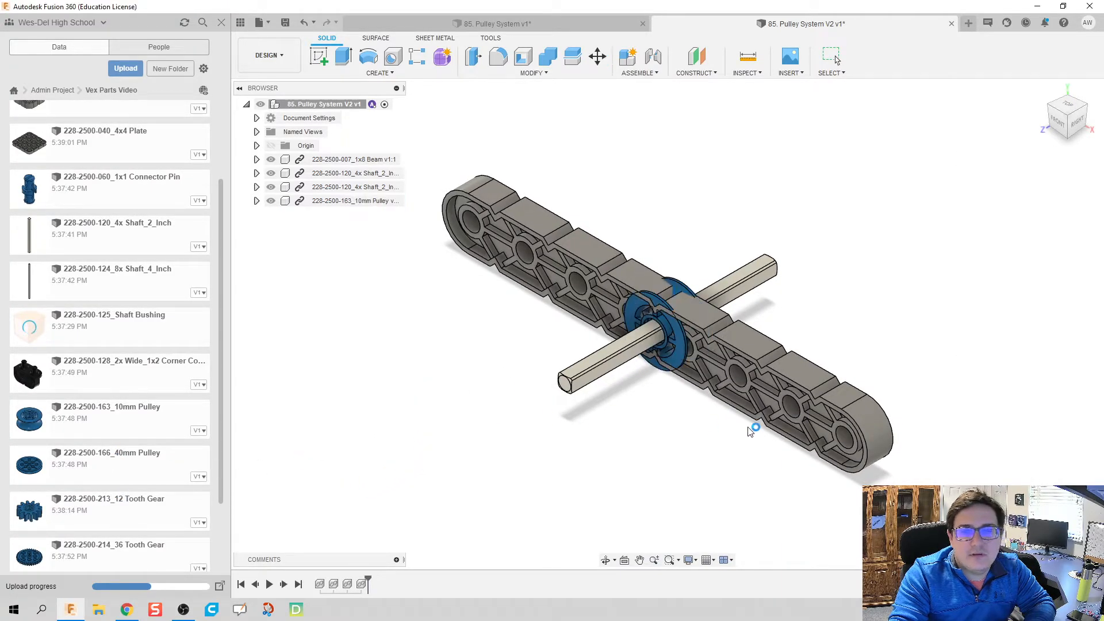
pyautogui.click(596, 56)
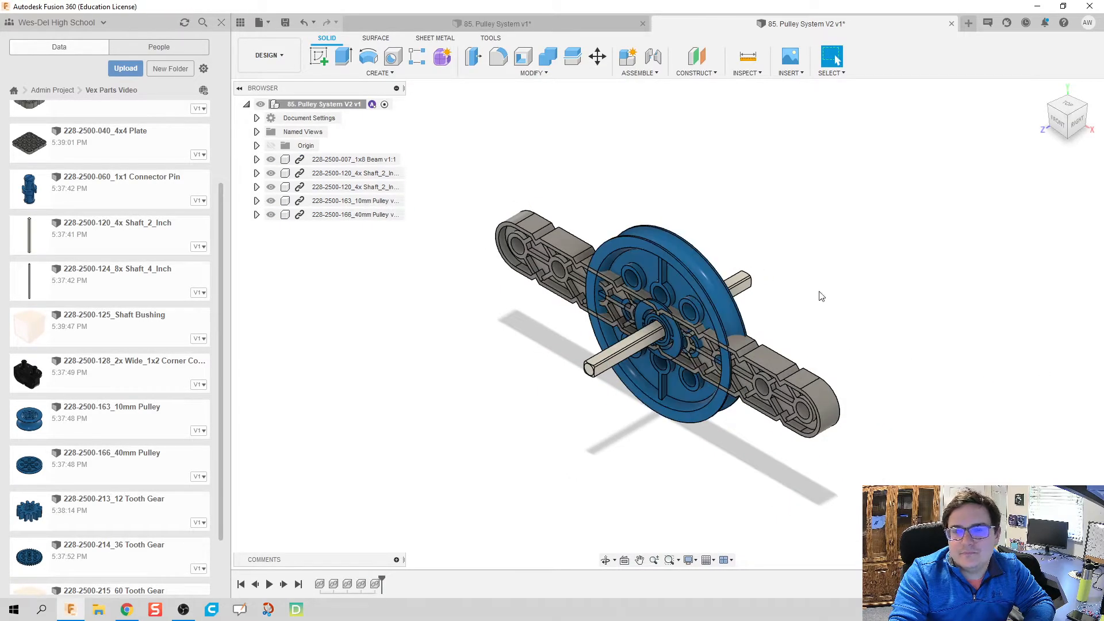
pyautogui.moveTo(821, 295); pyautogui.dragTo(711, 324)
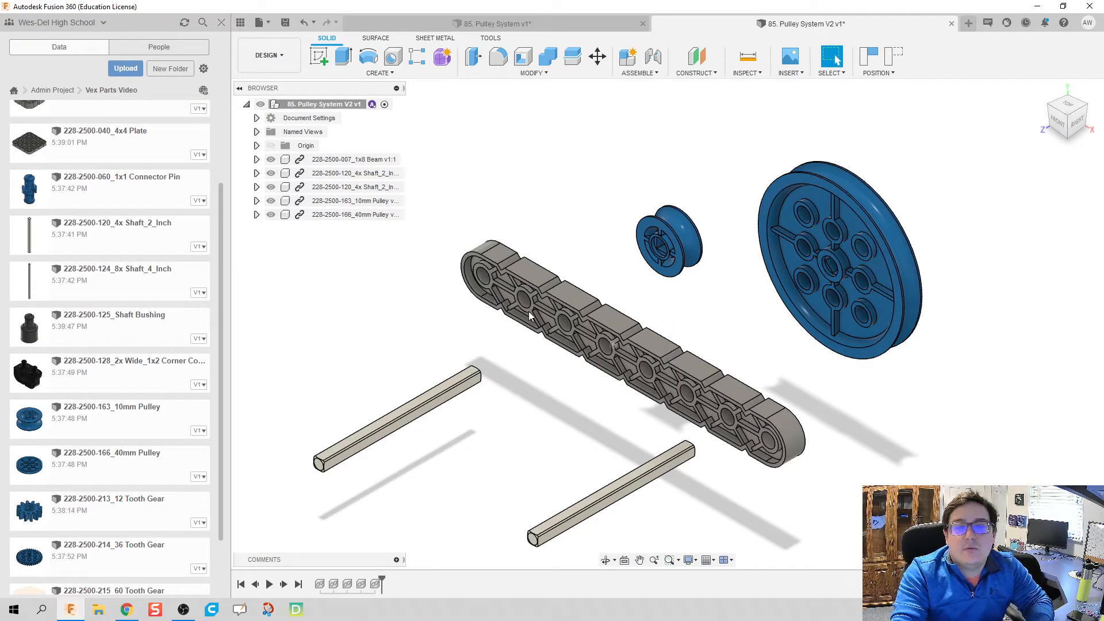
# Fix the beam and join the first shaft into it with a revolute joint about Z
pyautogui.rightClick(354, 159)
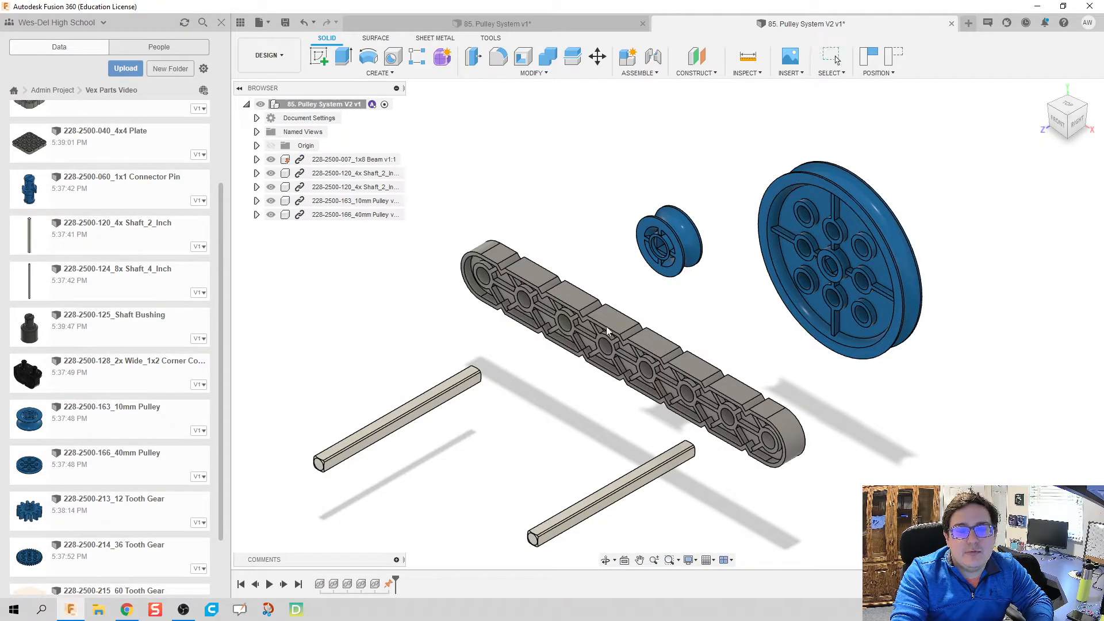
pyautogui.moveTo(551, 216)
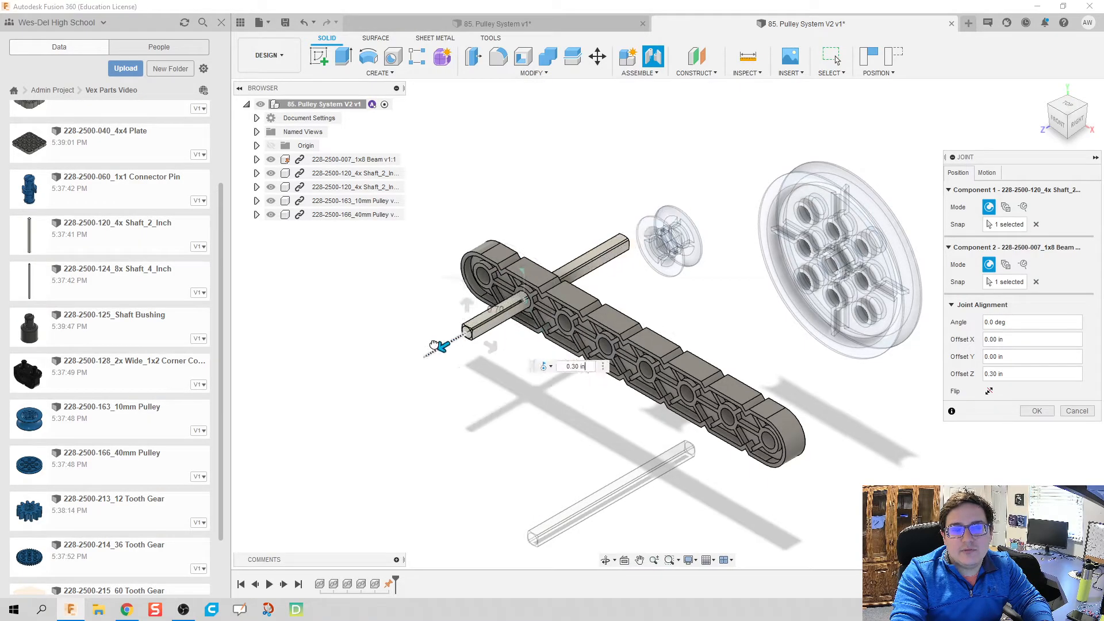
pyautogui.write('1.00')
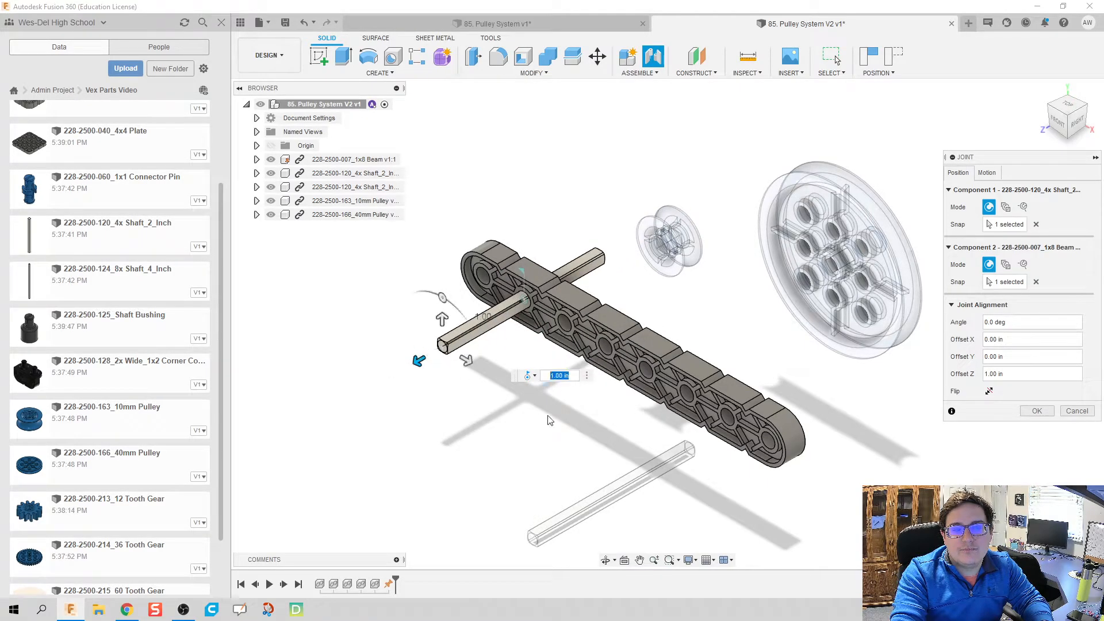
pyautogui.moveTo(526, 375)
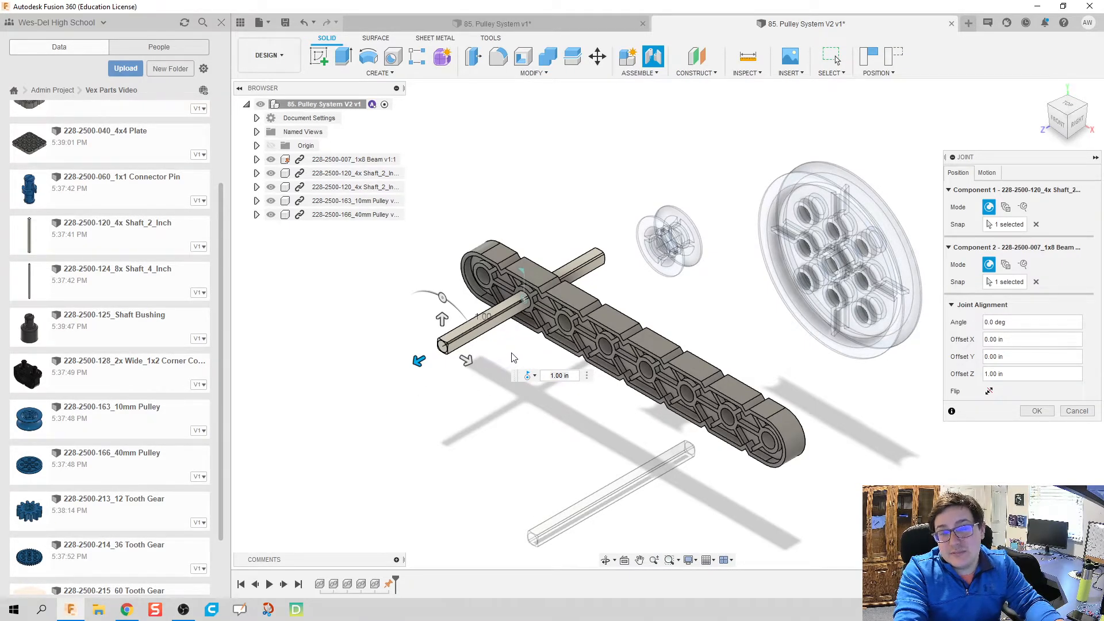
pyautogui.moveTo(649, 433)
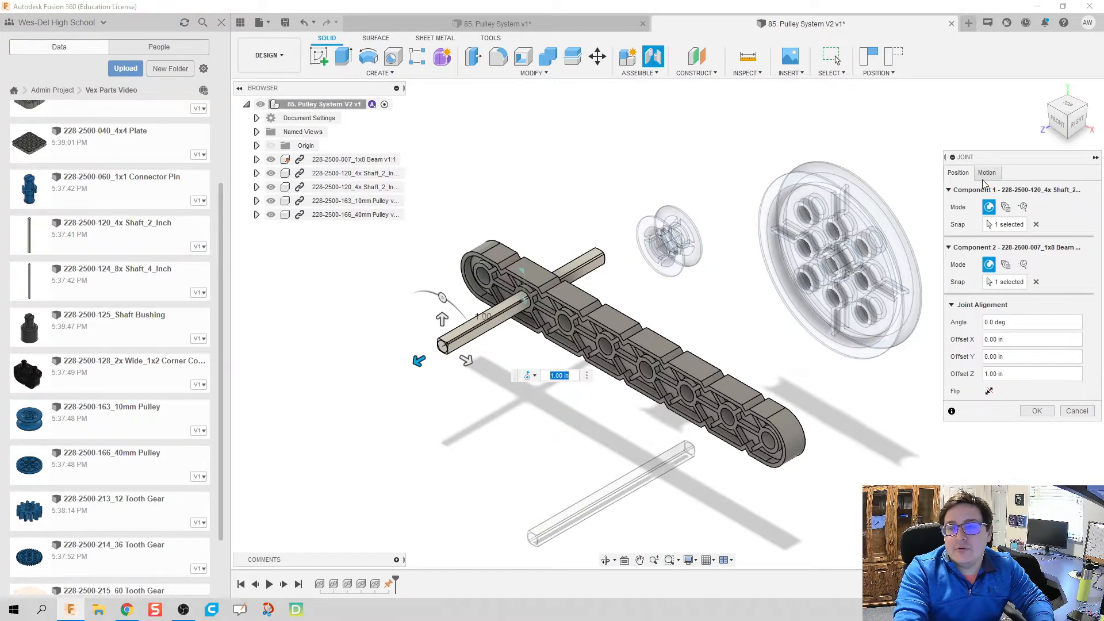
pyautogui.click(985, 172)
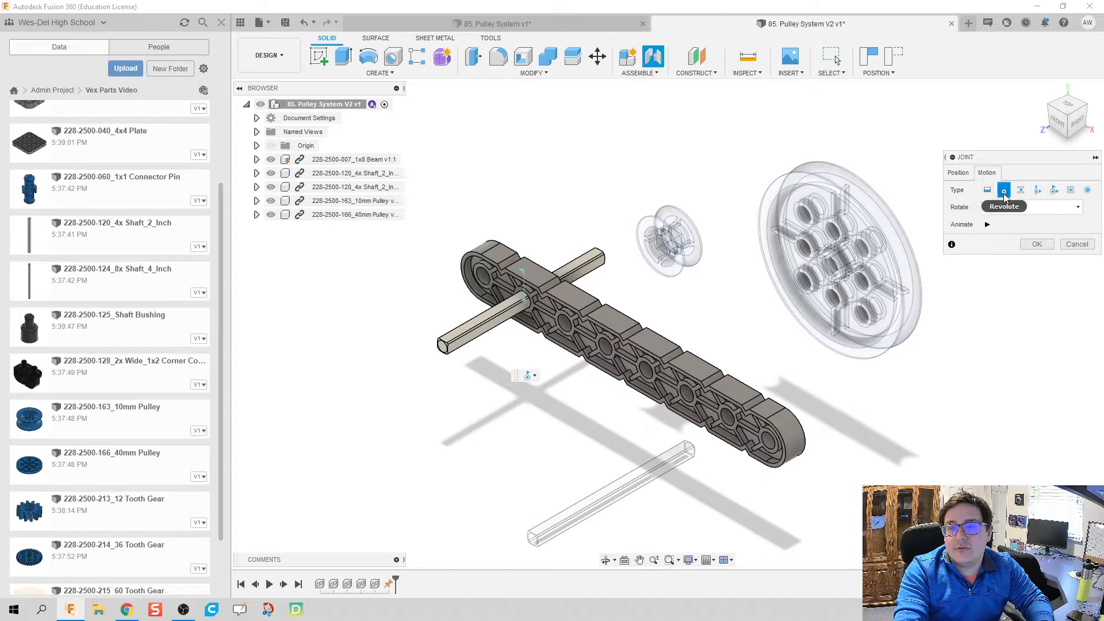
pyautogui.click(987, 190)
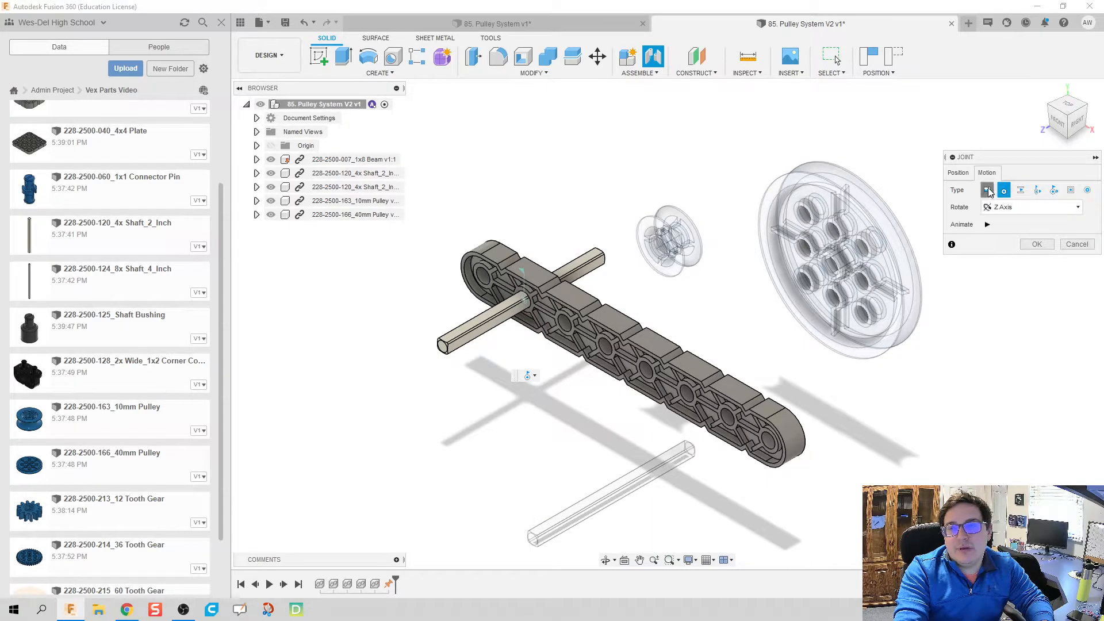
pyautogui.click(1003, 190)
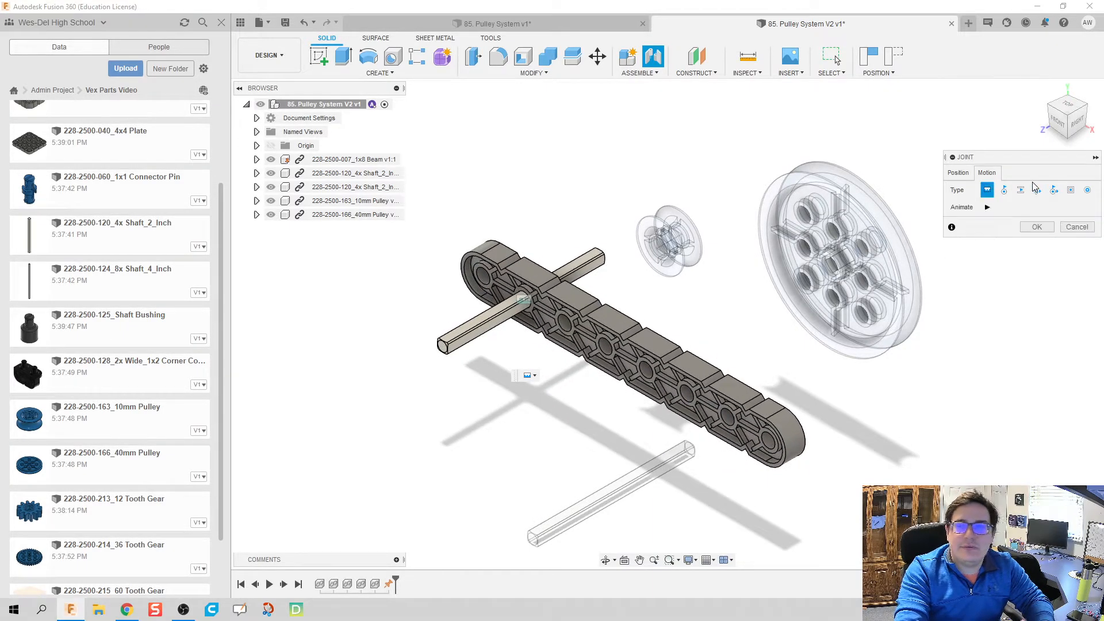
pyautogui.click(1003, 189)
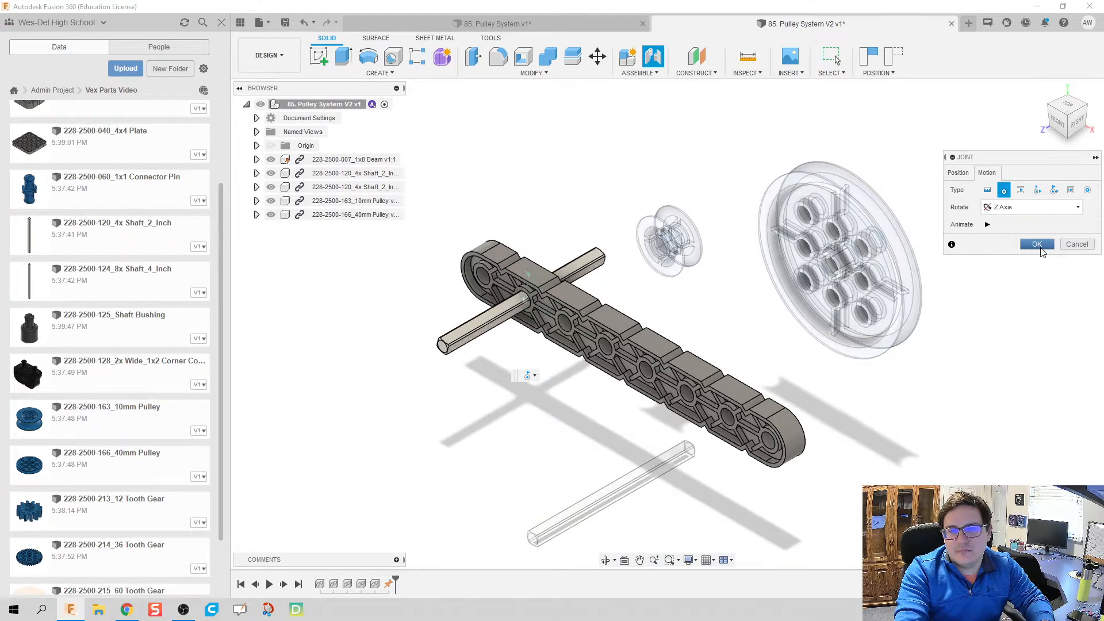
pyautogui.click(1036, 244)
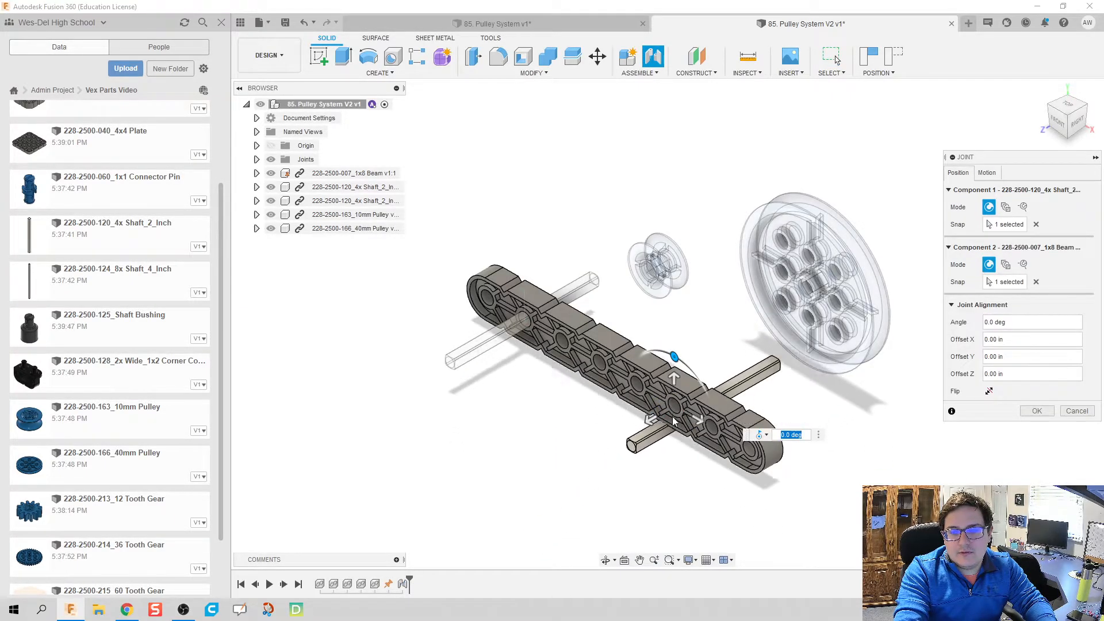
# Join the second shaft into the beam's far hole with a 1.00 in Z offset
pyautogui.moveTo(672, 377); pyautogui.dragTo(584, 457)
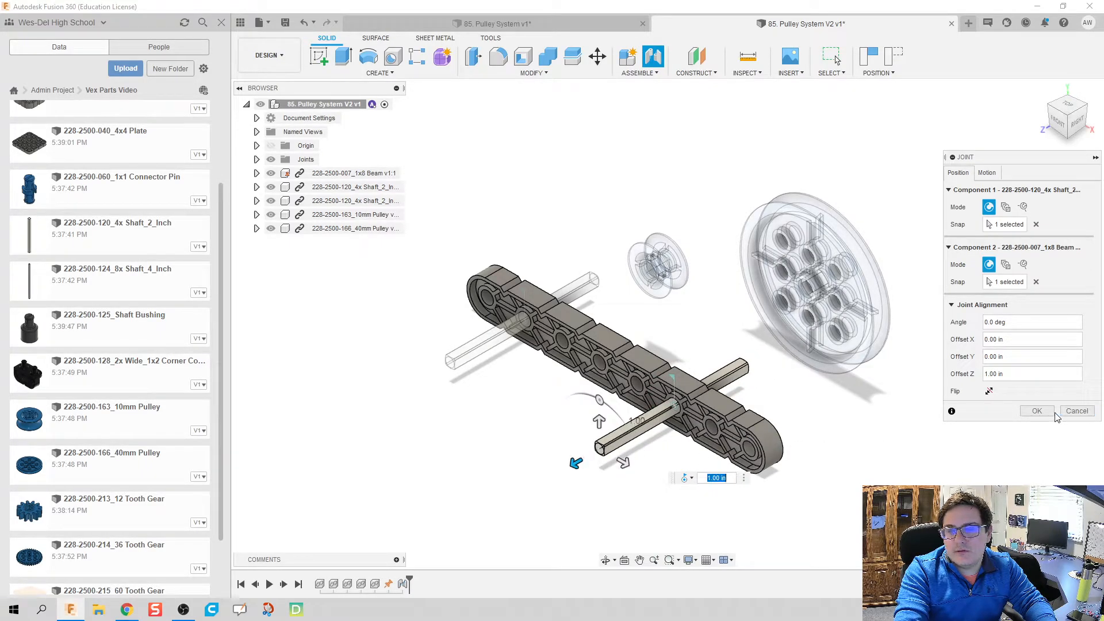
pyautogui.click(1035, 411)
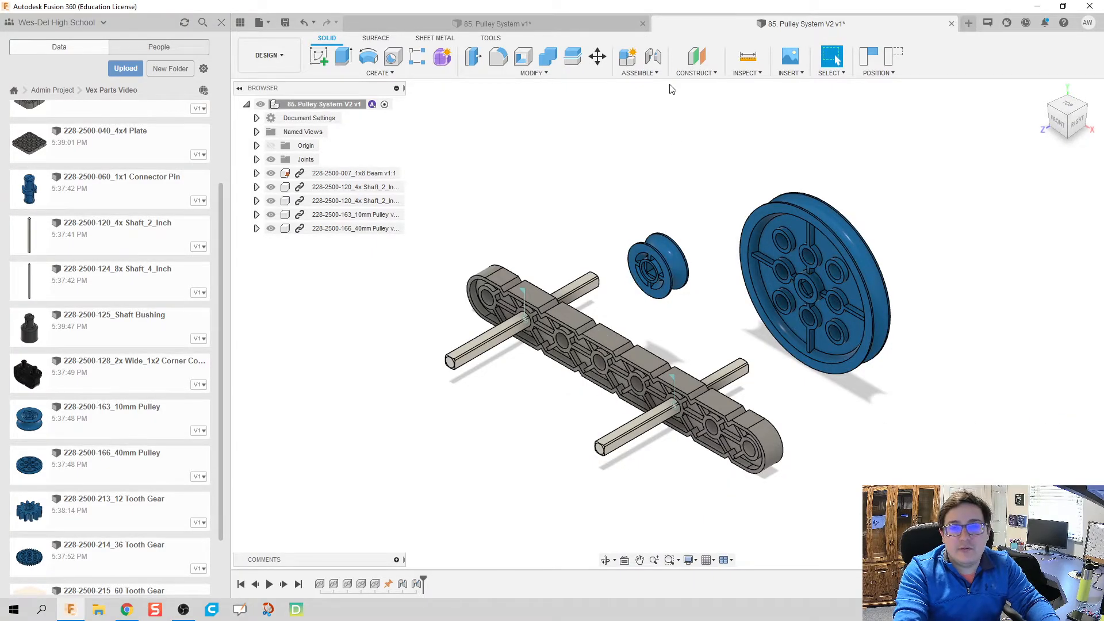
pyautogui.click(627, 56)
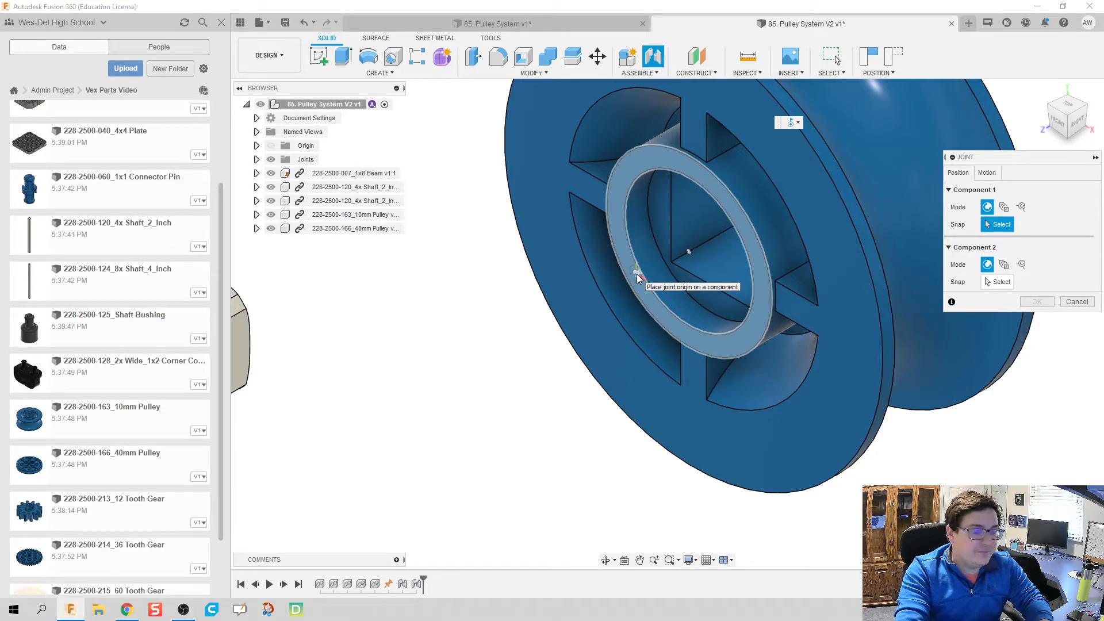
# Joint the 10mm pulley's hub centre onto the shaft end, flipping its direction
pyautogui.click(689, 251)
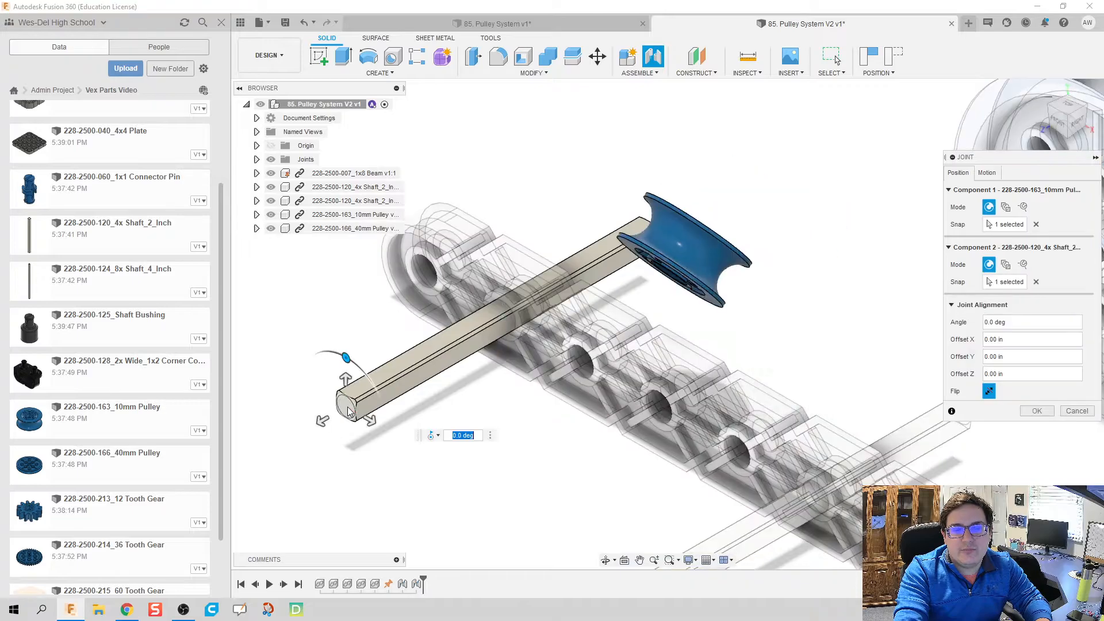
pyautogui.click(988, 391)
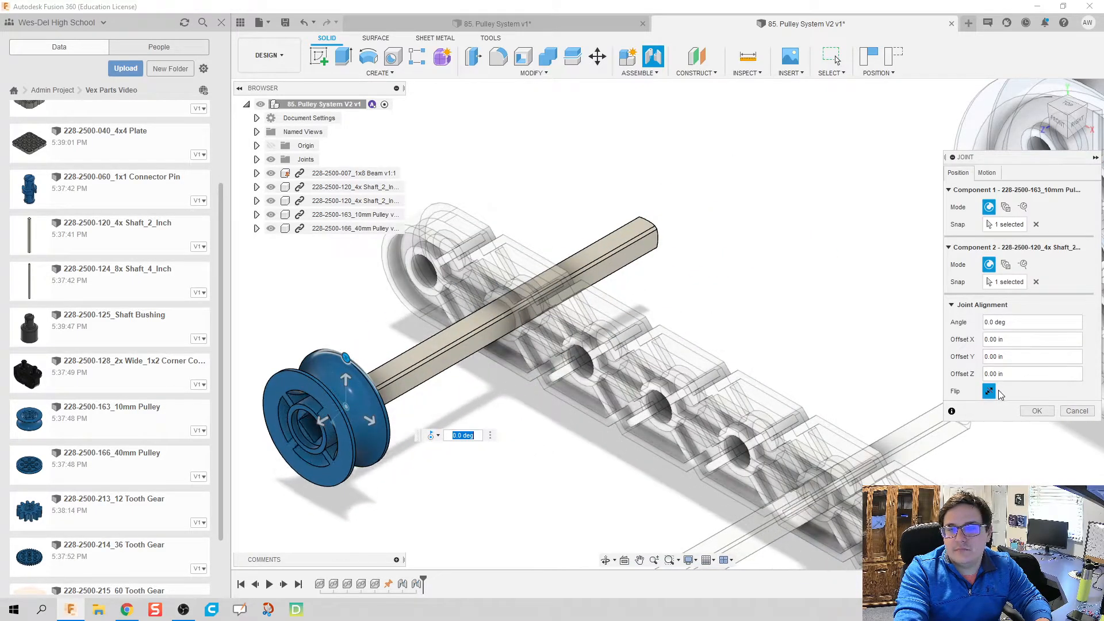
pyautogui.click(988, 391)
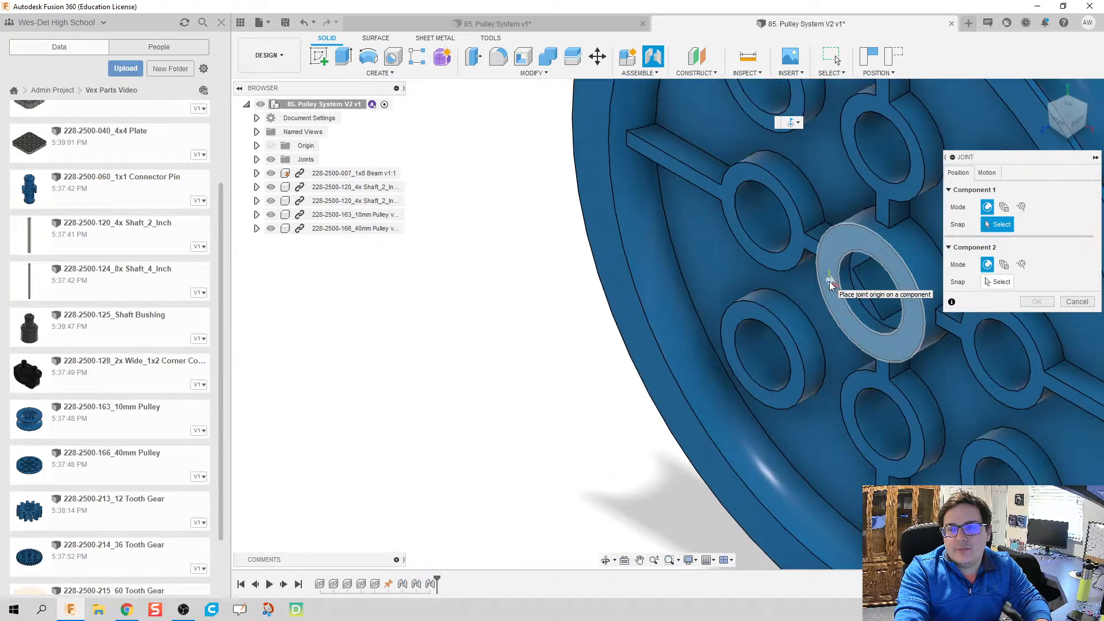
# Joint the 40mm pulley's hub centre onto the second shaft's end
pyautogui.click(829, 281)
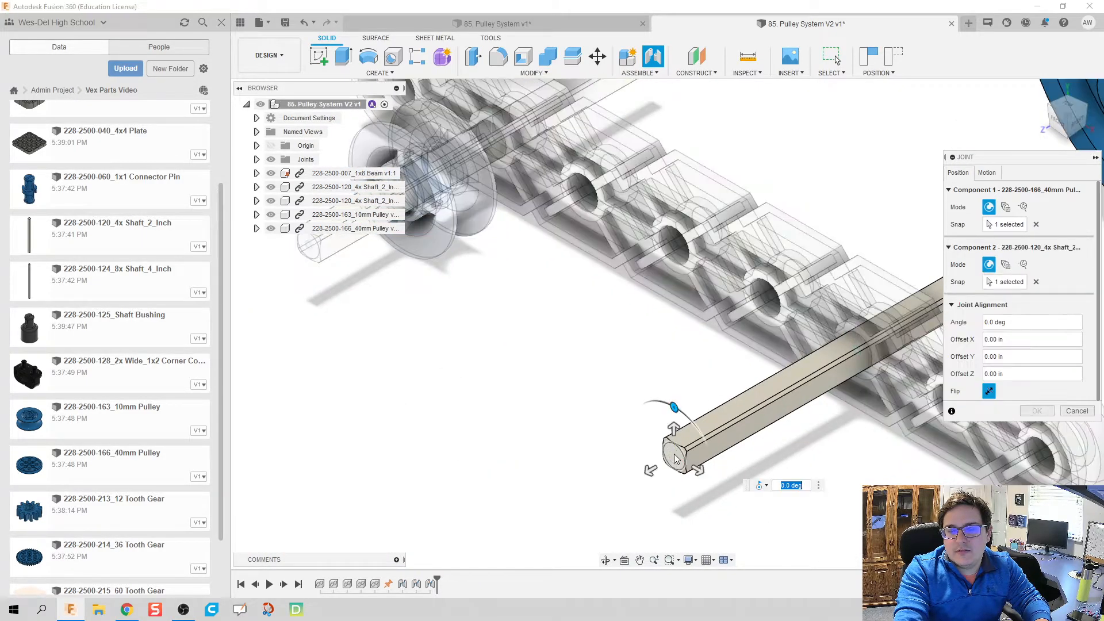
pyautogui.click(988, 391)
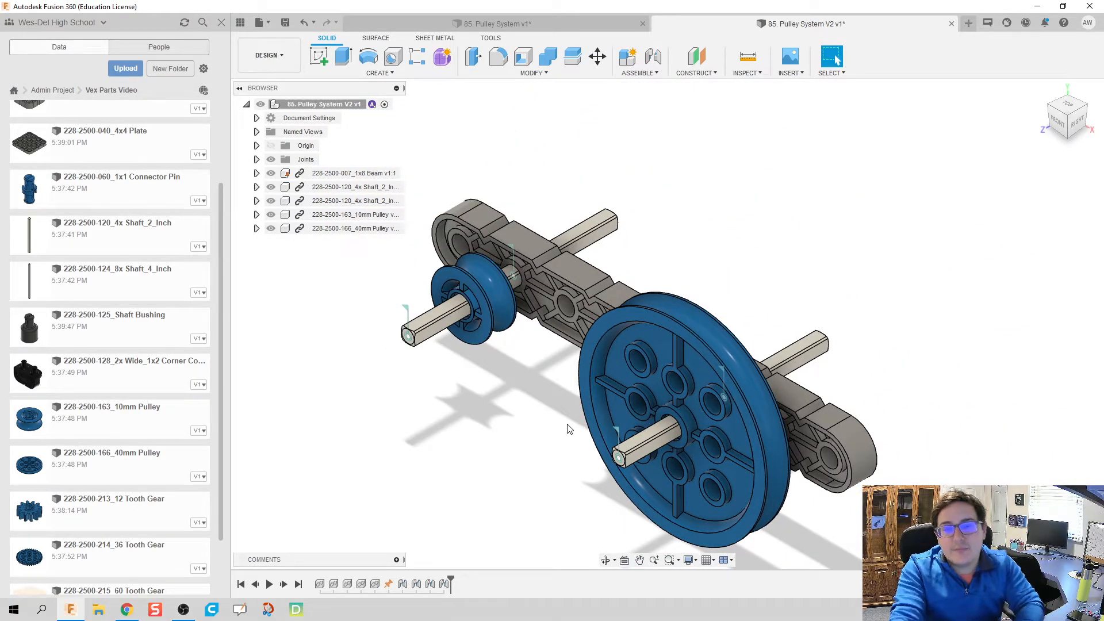
pyautogui.moveTo(473, 382)
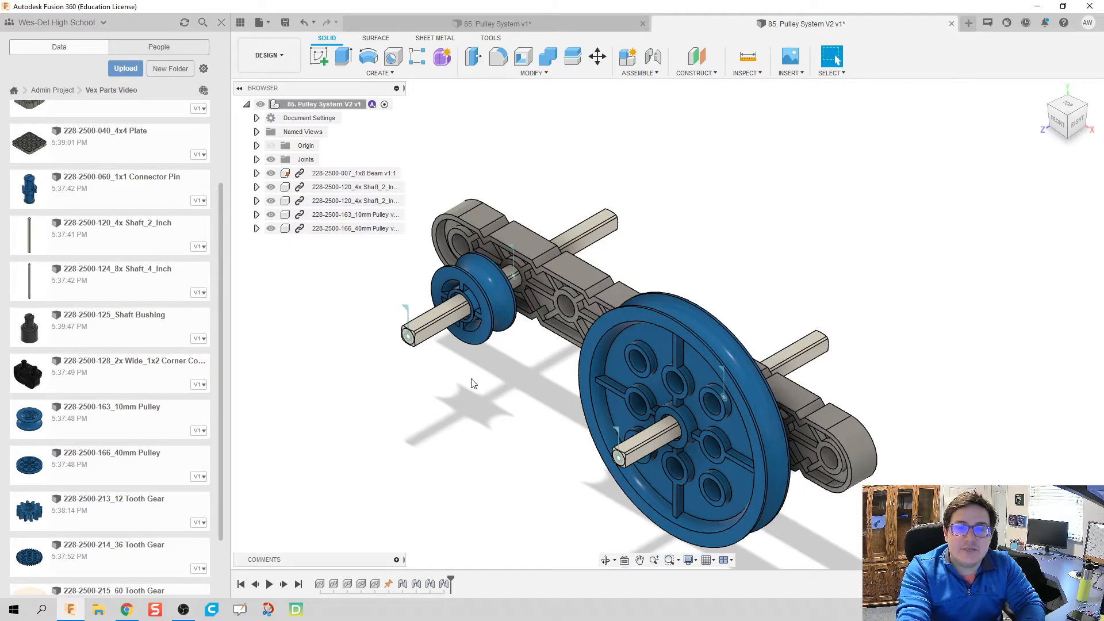
pyautogui.moveTo(535, 239)
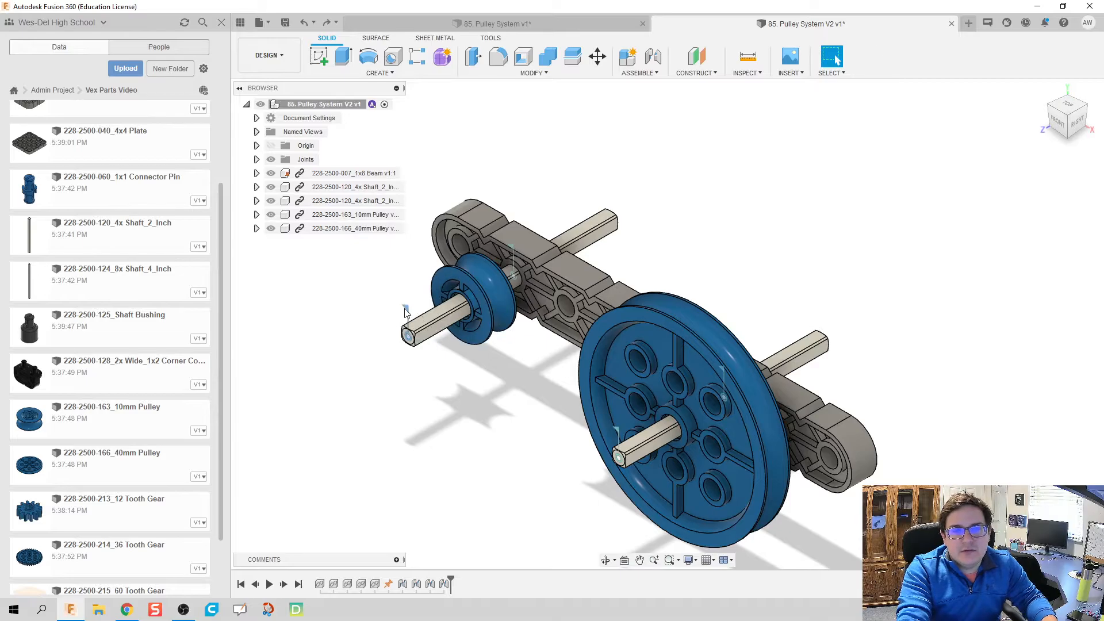
pyautogui.rightClick(405, 310)
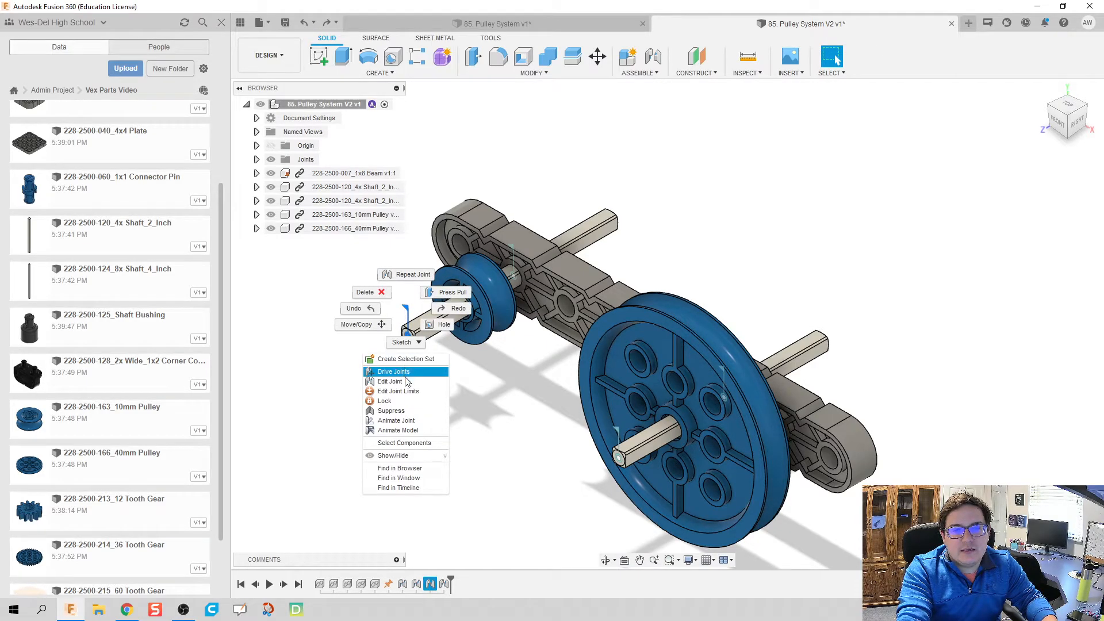
pyautogui.click(389, 380)
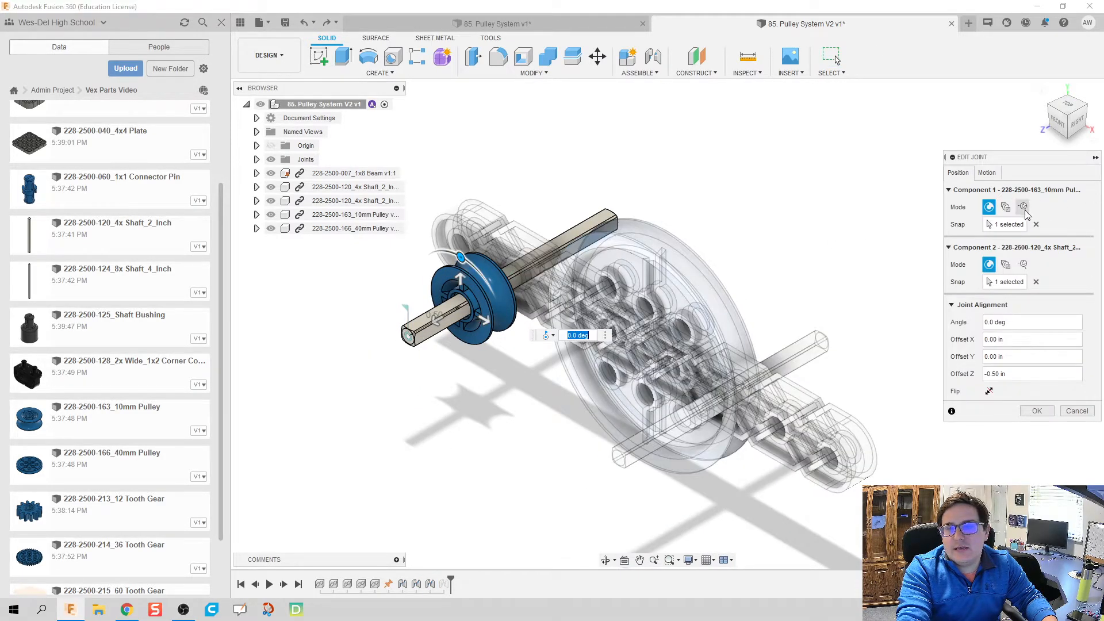
pyautogui.click(986, 172)
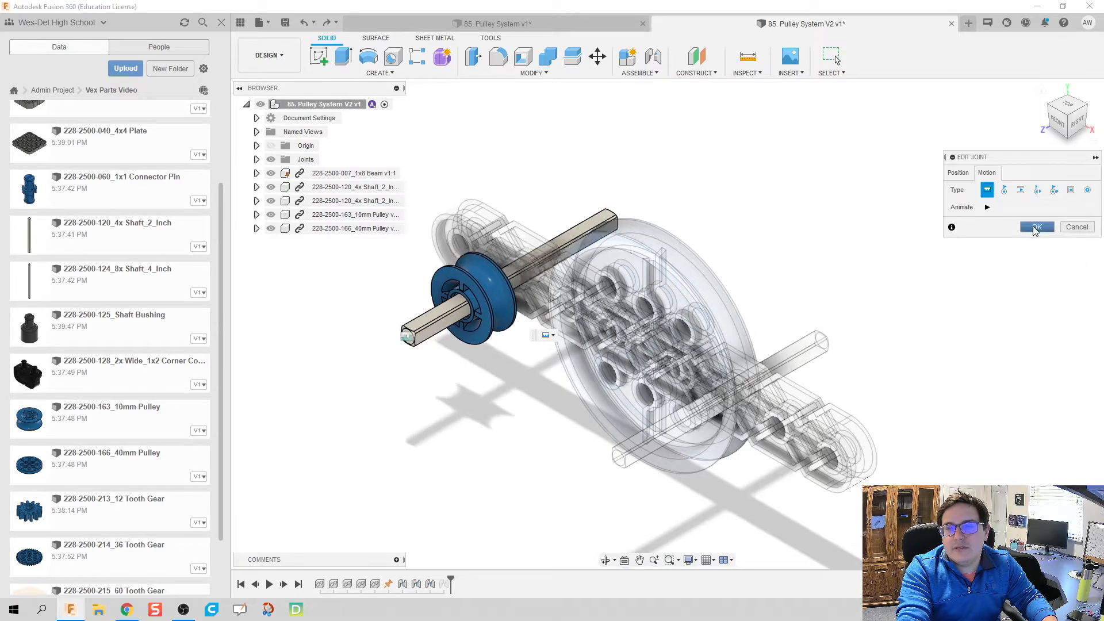
pyautogui.click(1035, 226)
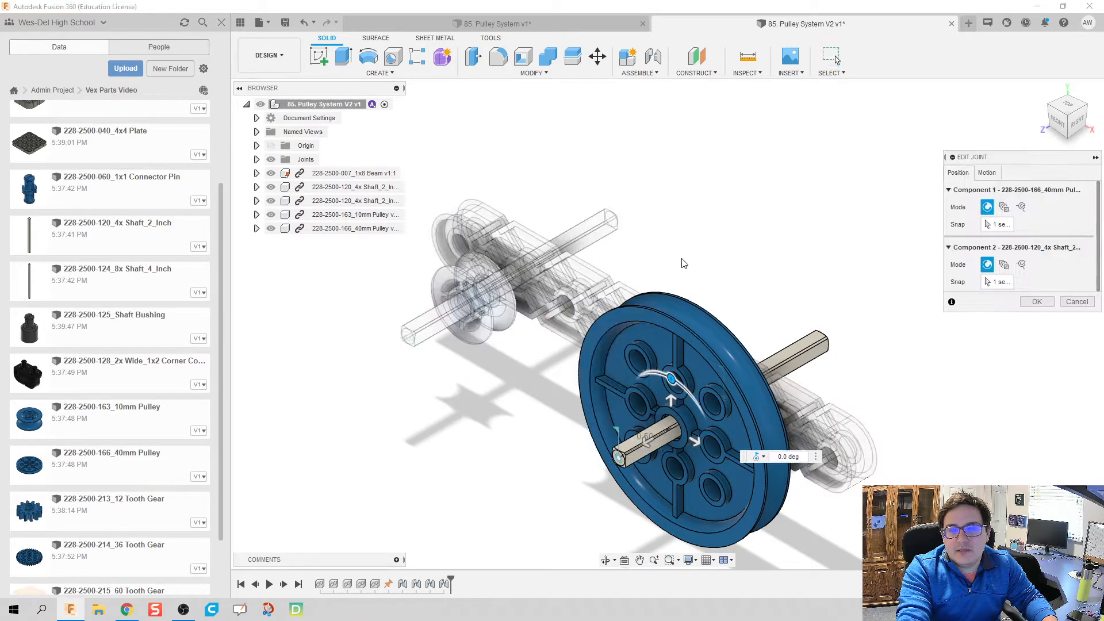
pyautogui.click(987, 172)
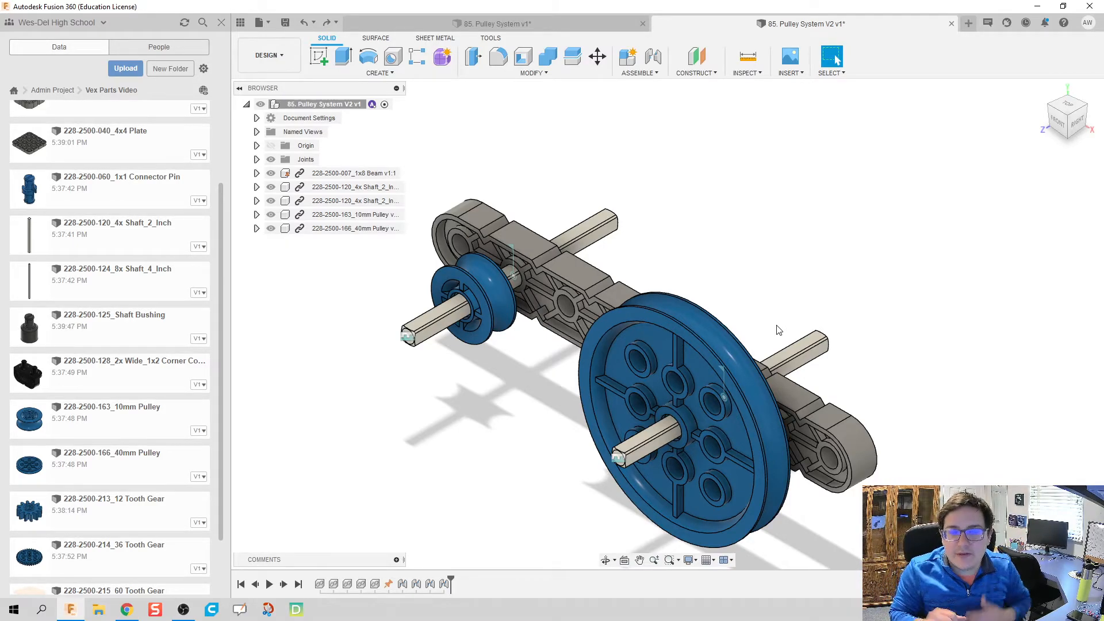
# Link the two pulley joints with a Motion Link, entering 4 for a 1:4 ratio
pyautogui.click(636, 72)
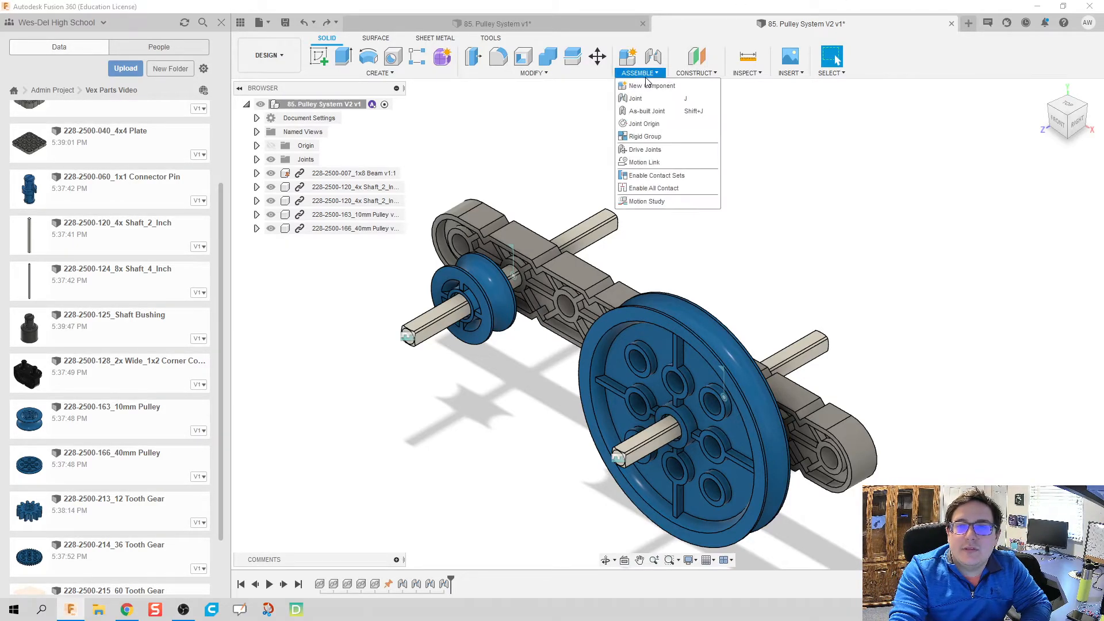
pyautogui.moveTo(642, 162)
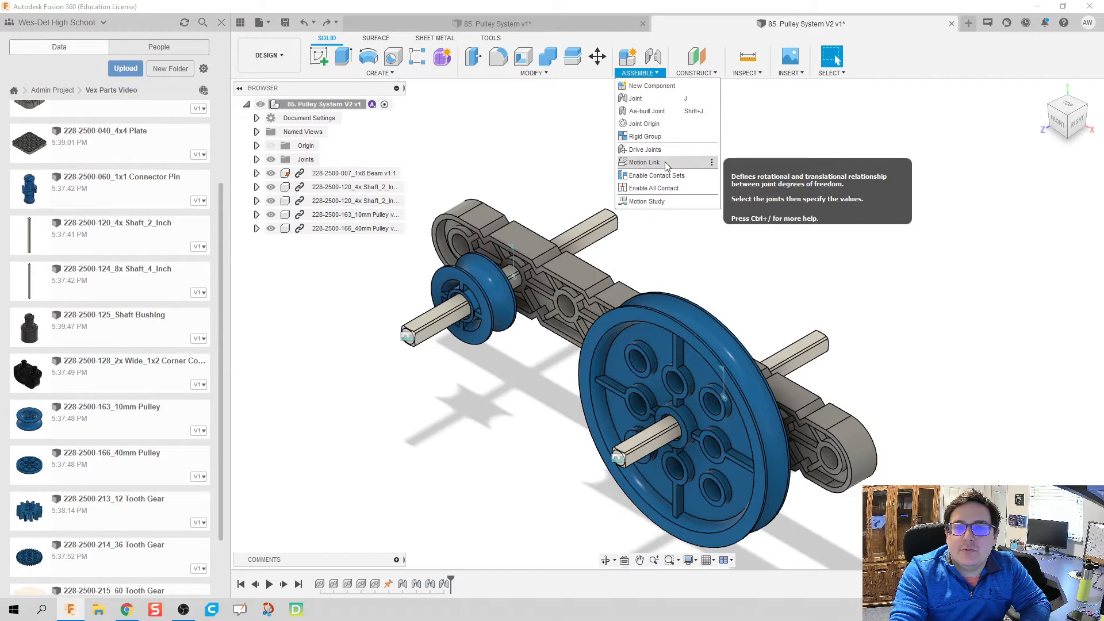
pyautogui.click(641, 162)
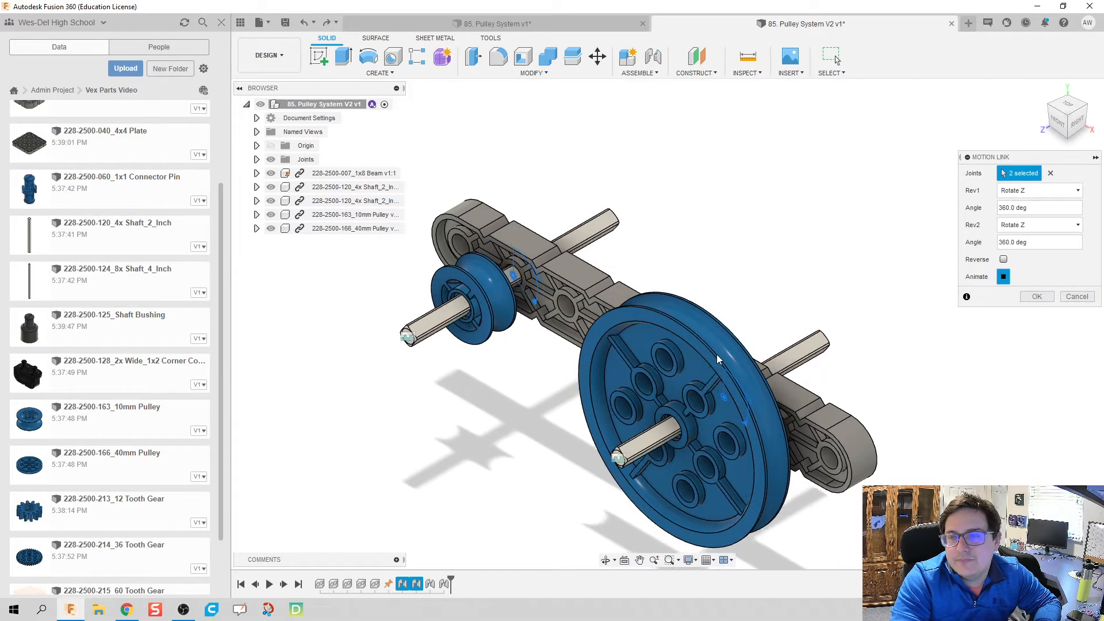
pyautogui.click(1038, 207)
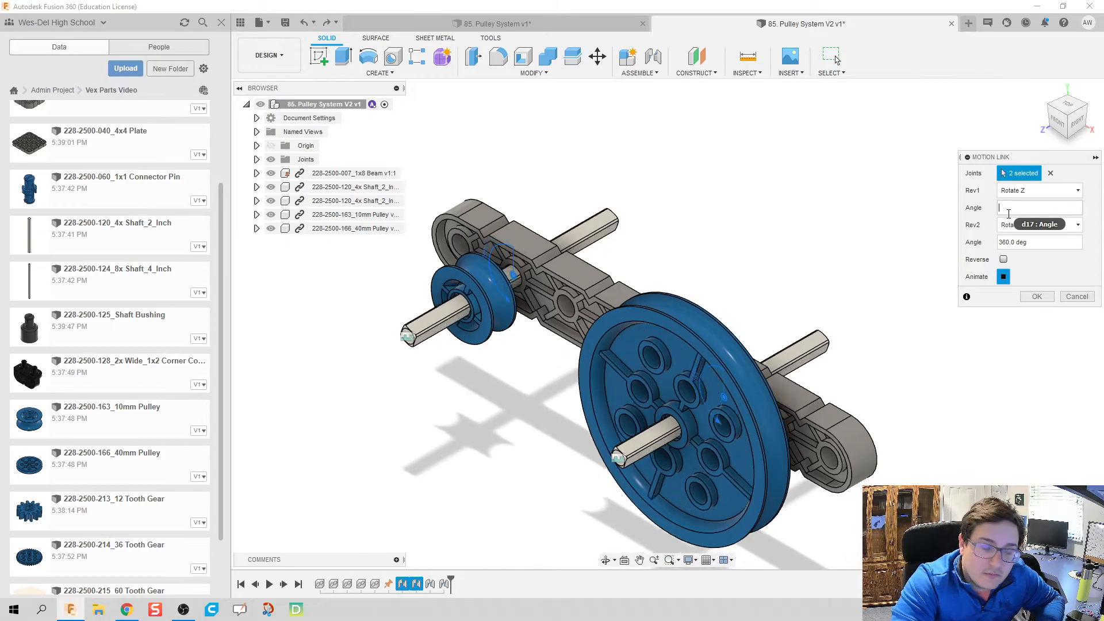
pyautogui.write('4')
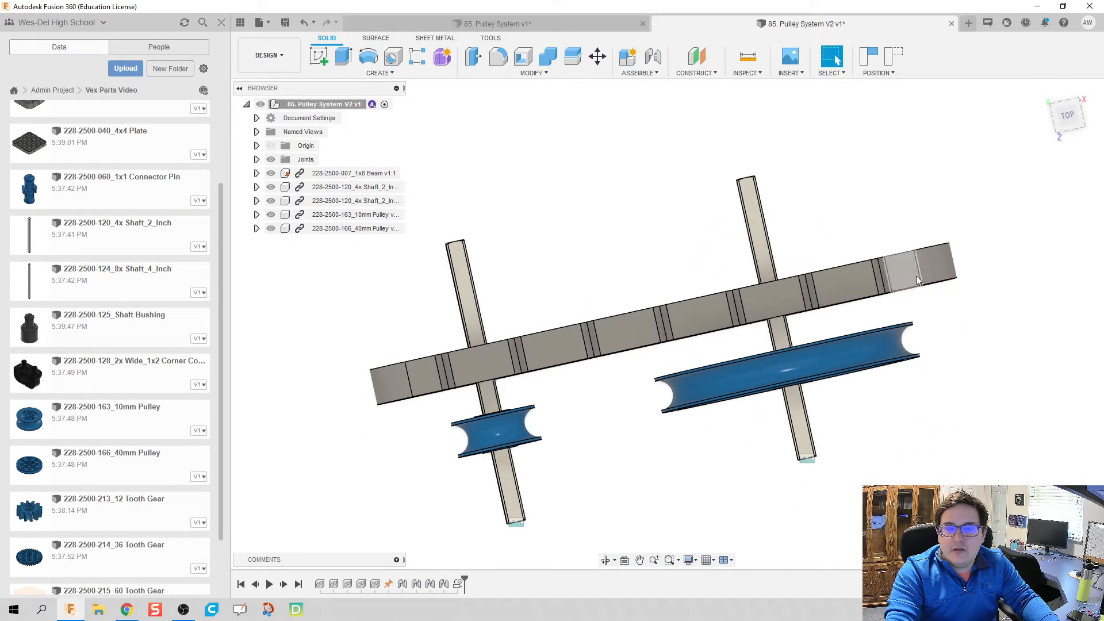
pyautogui.click(1065, 115)
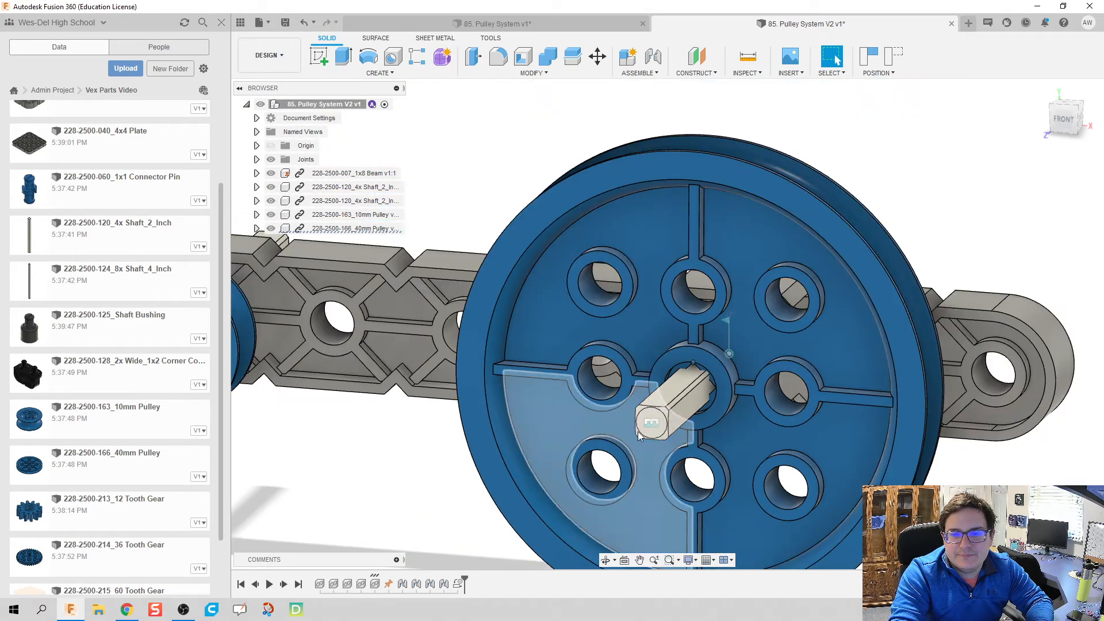
# Edit the 40mm pulley's shaft joint and set its angle to 45 degrees
pyautogui.rightClick(668, 394)
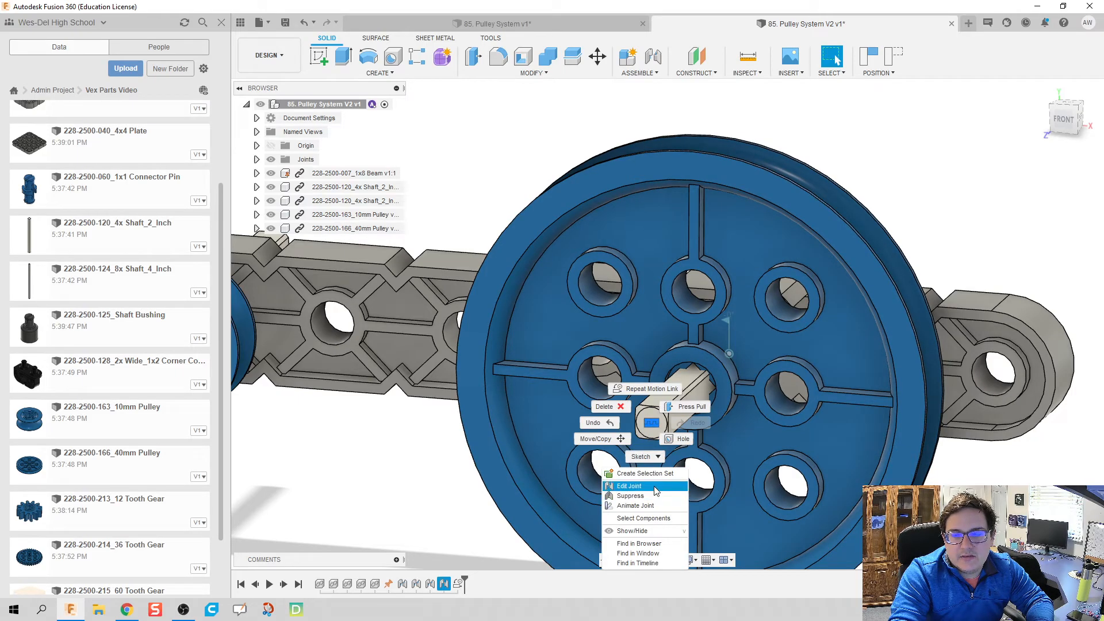
pyautogui.click(628, 485)
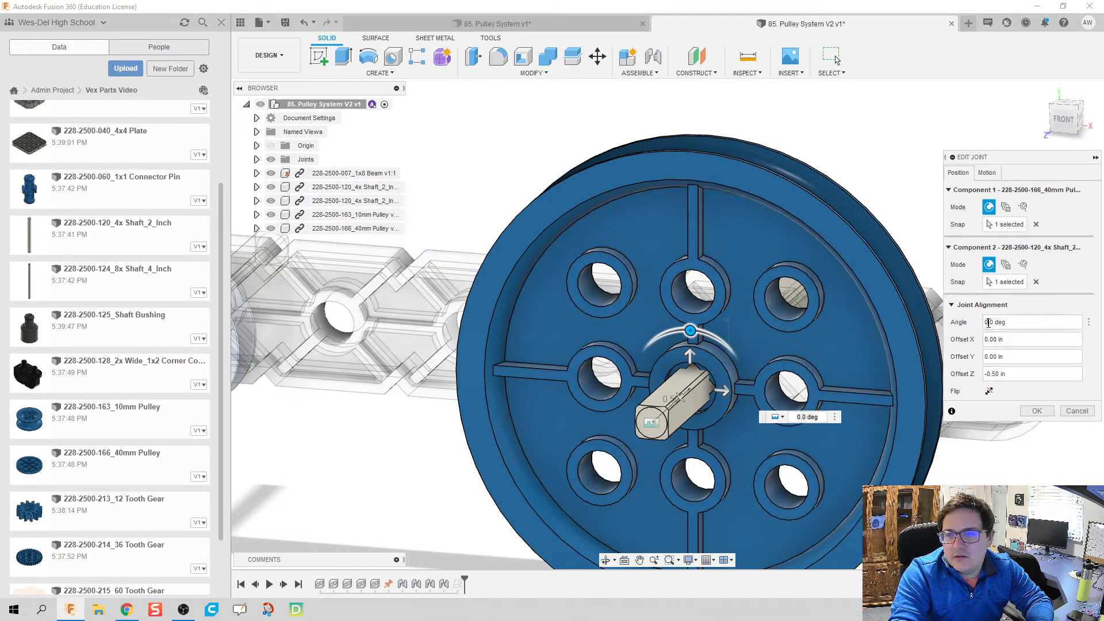
pyautogui.write('45')
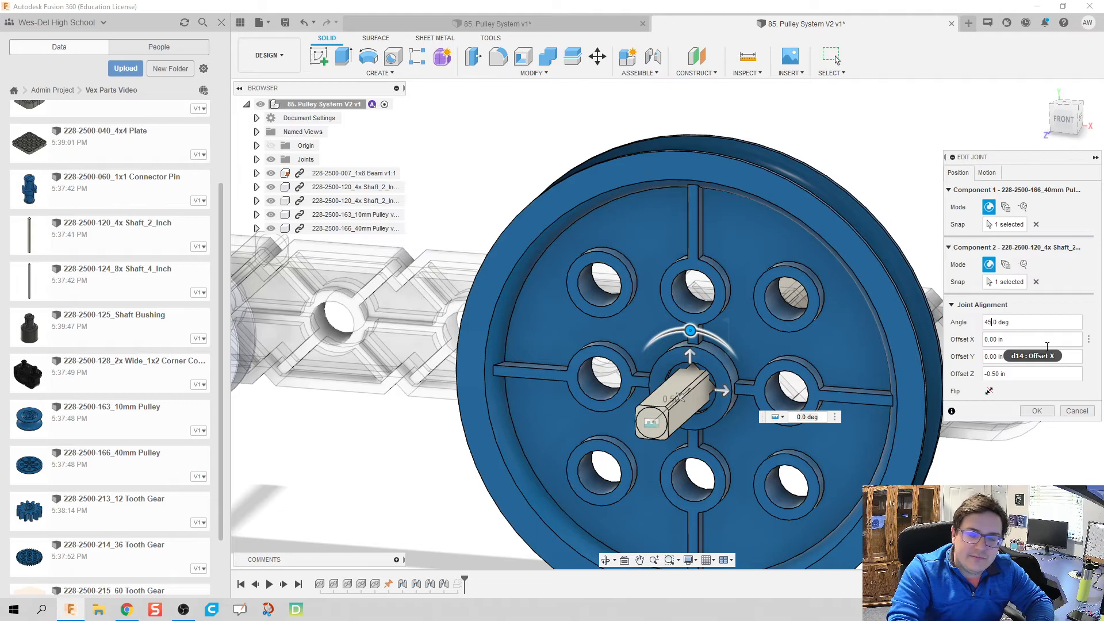